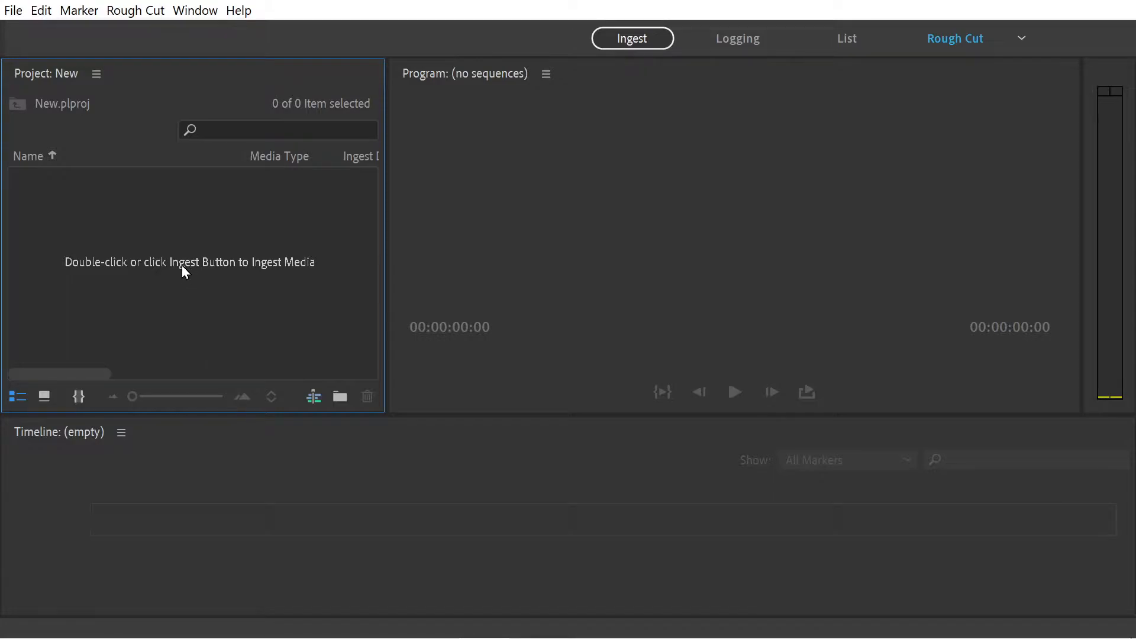
{"action": "mouse_move", "coordinate": [246, 282]}
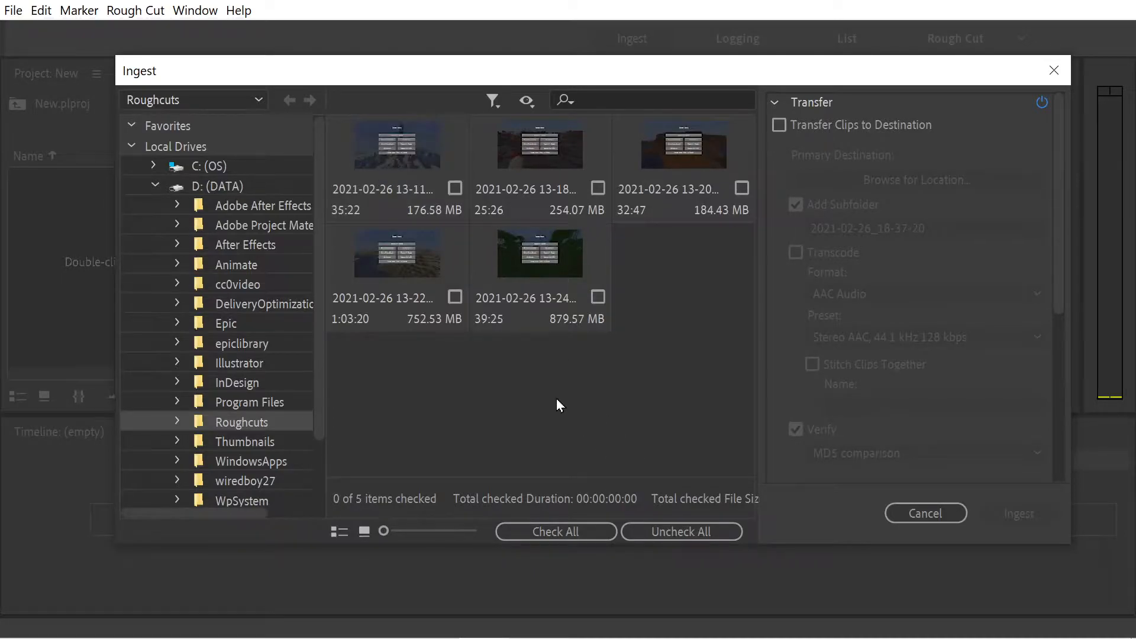
Step: Check all five Roughcuts recordings, leave transfer options unchecked, and ingest them
{"action": "left_click", "coordinate": [554, 531]}
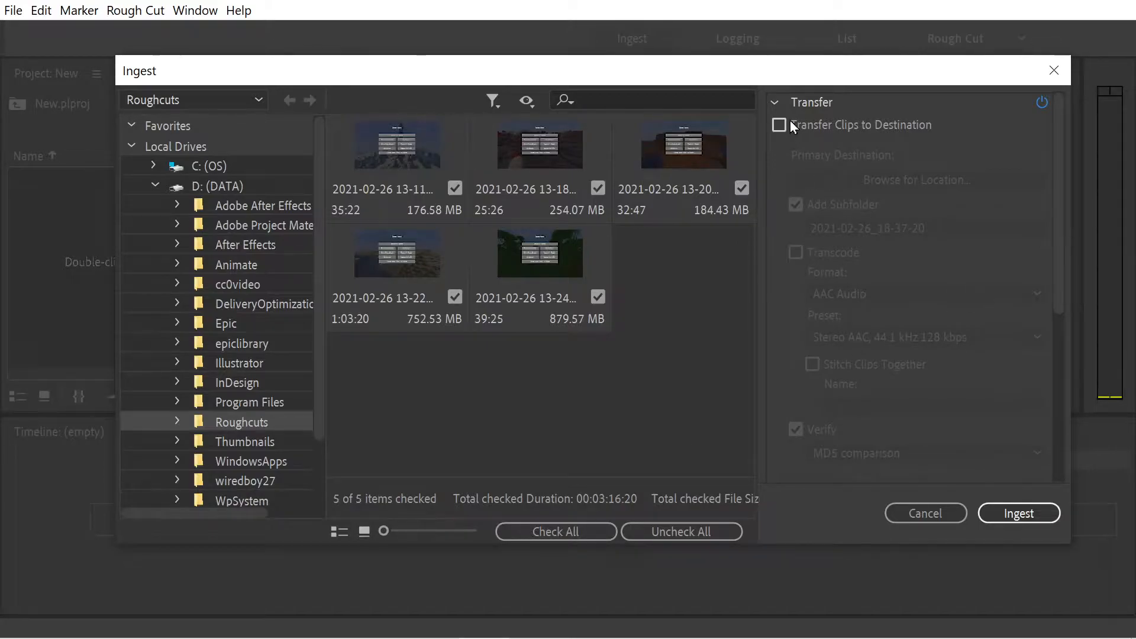
{"action": "scroll", "scroll_direction": "down", "scroll_amount": 3}
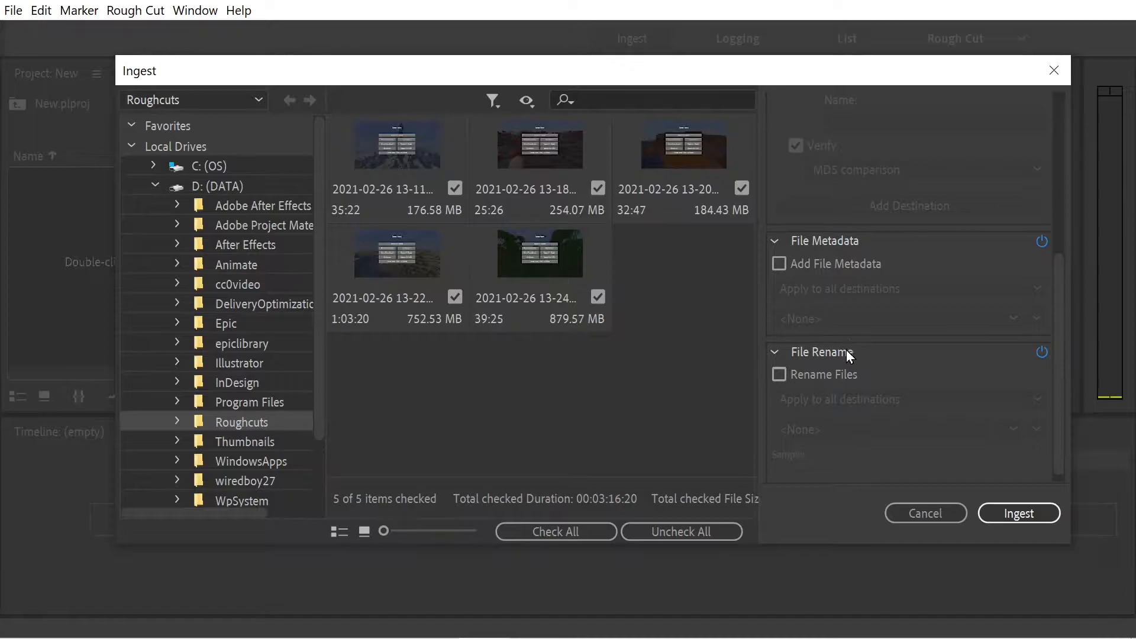
{"action": "mouse_move", "coordinate": [1014, 488]}
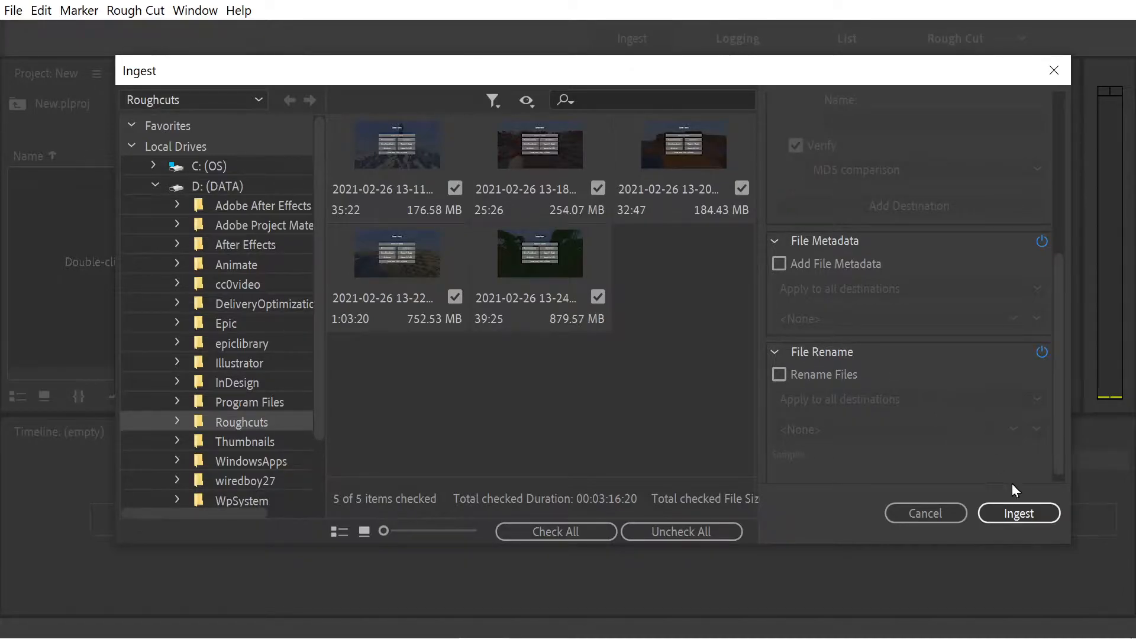
{"action": "left_click", "coordinate": [1018, 513]}
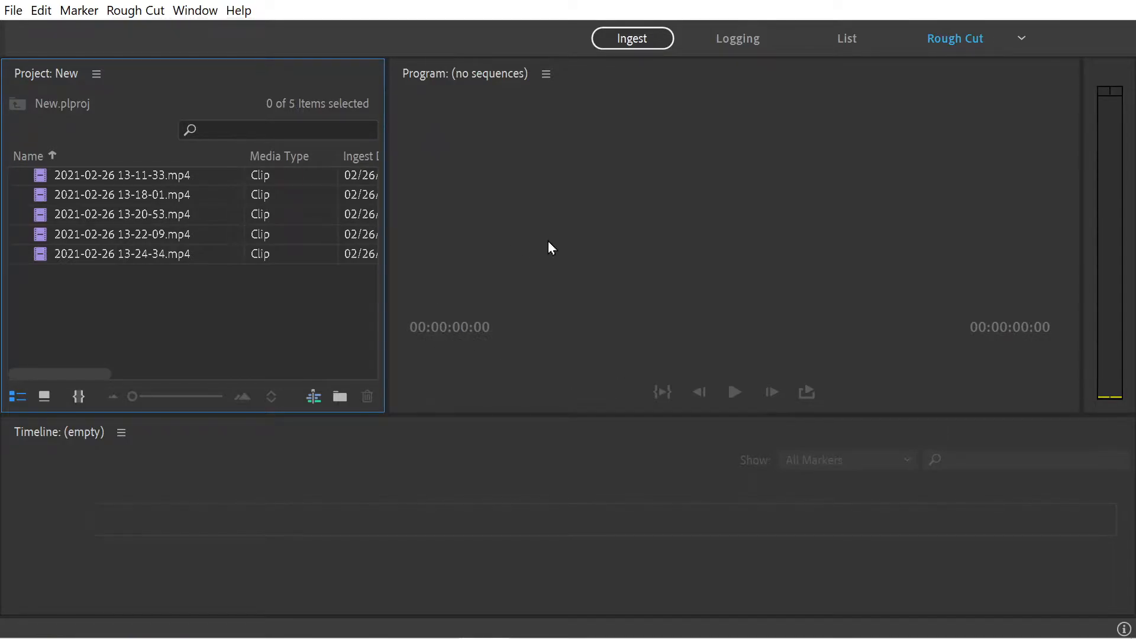
{"action": "mouse_move", "coordinate": [595, 190]}
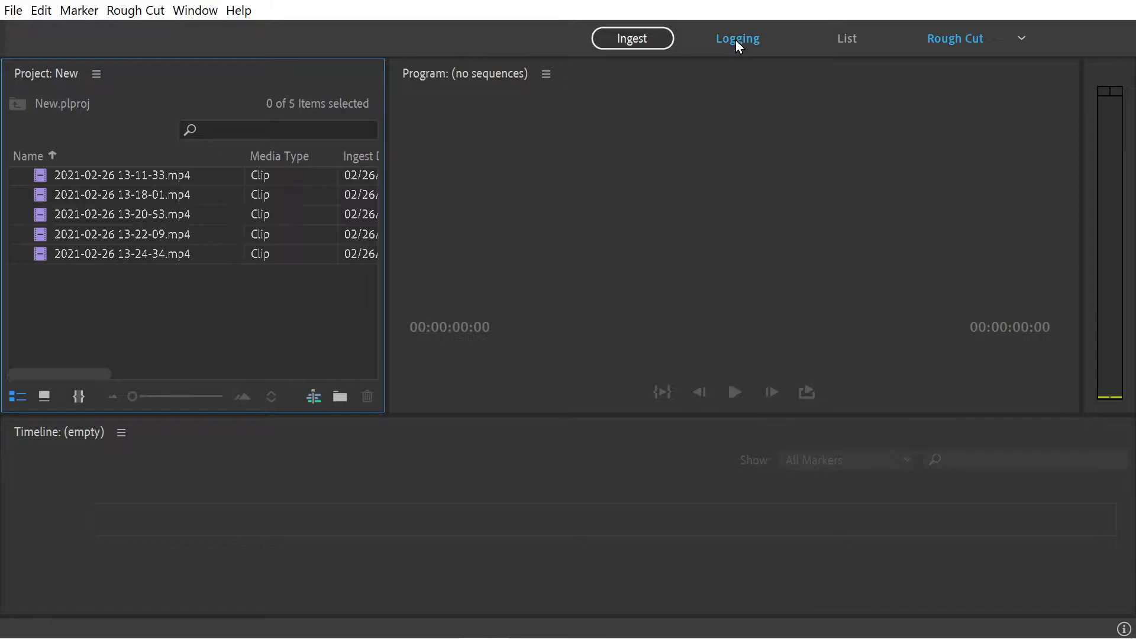
{"action": "left_click", "coordinate": [737, 37]}
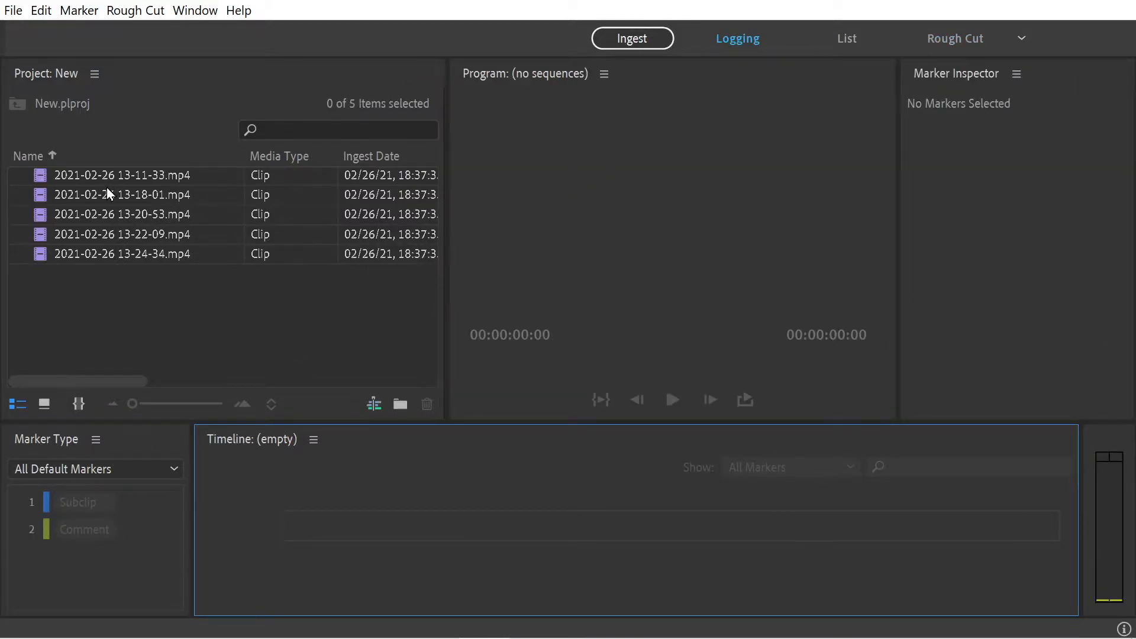
{"action": "mouse_move", "coordinate": [879, 96]}
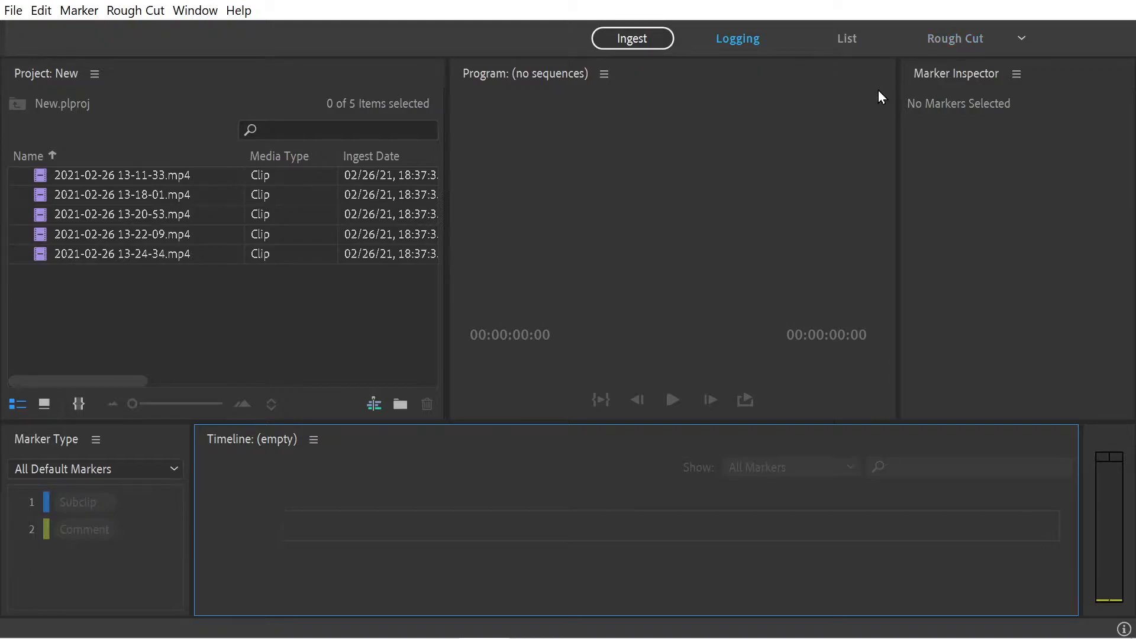
{"action": "mouse_move", "coordinate": [161, 258]}
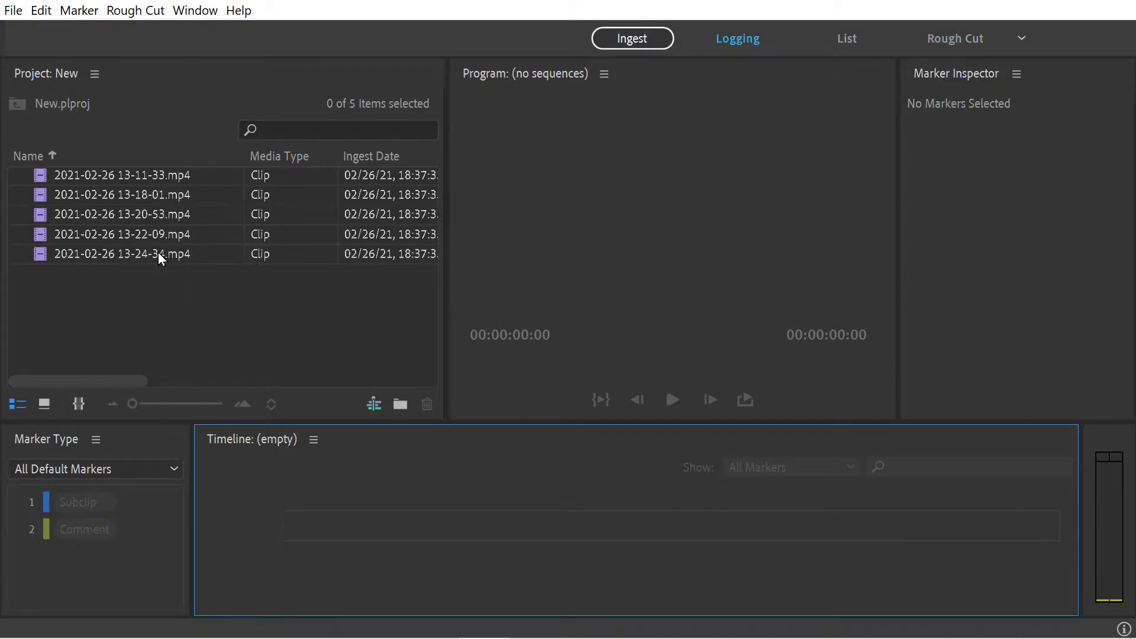
{"action": "left_click", "coordinate": [123, 176]}
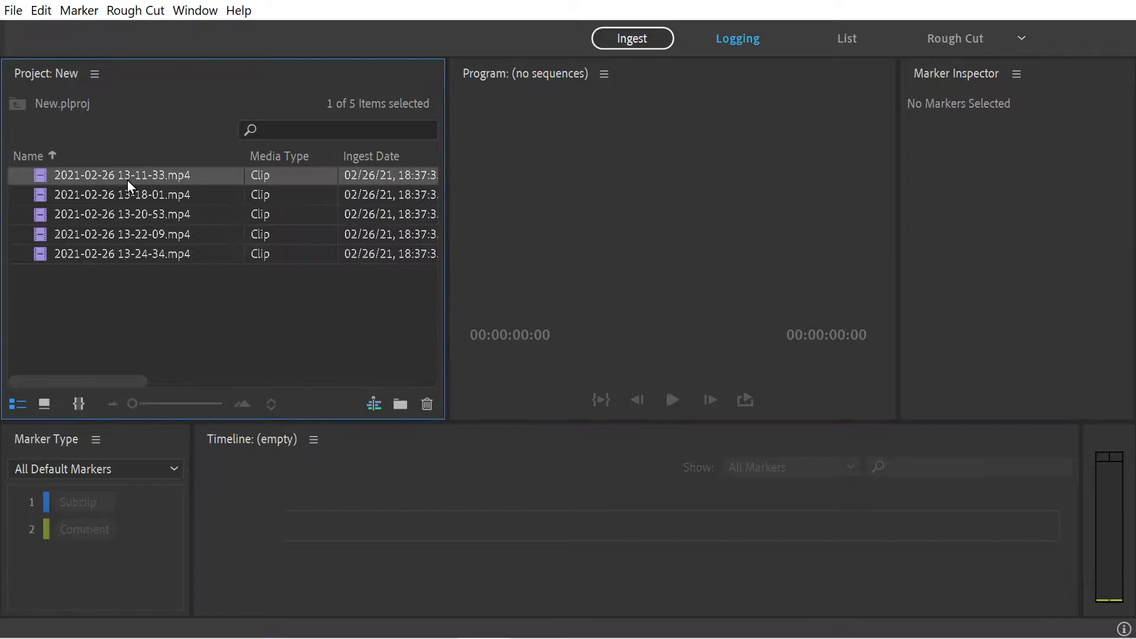
Step: Review subclip markers on clips 13-11-33, 13-18-01 and 13-22-09 in turn
{"action": "double_click", "coordinate": [122, 175]}
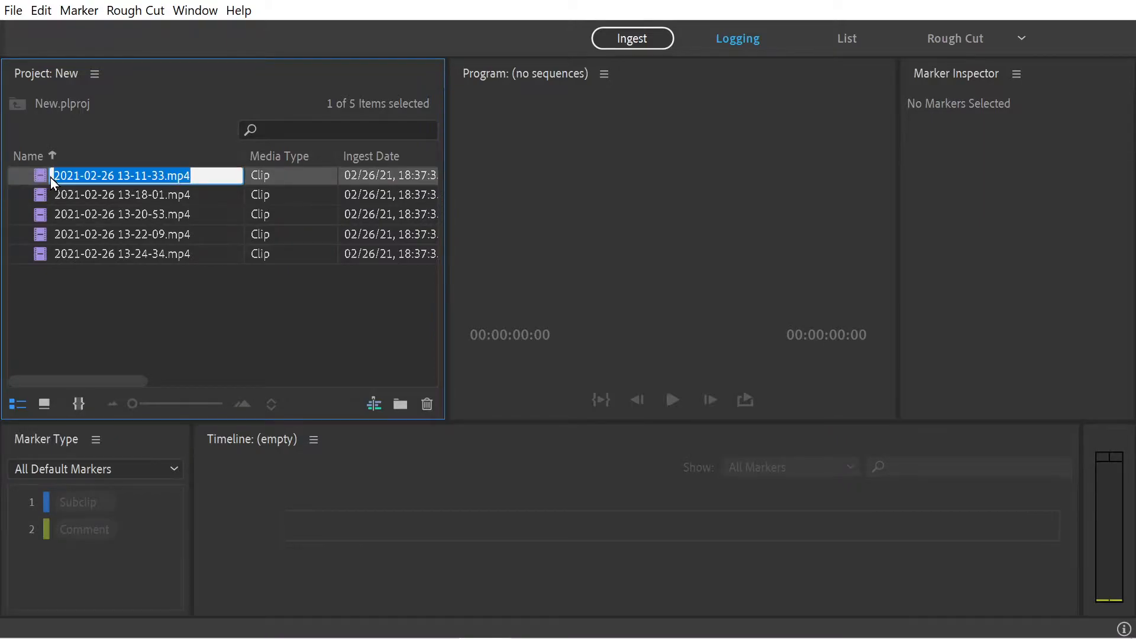
{"action": "double_click", "coordinate": [120, 175]}
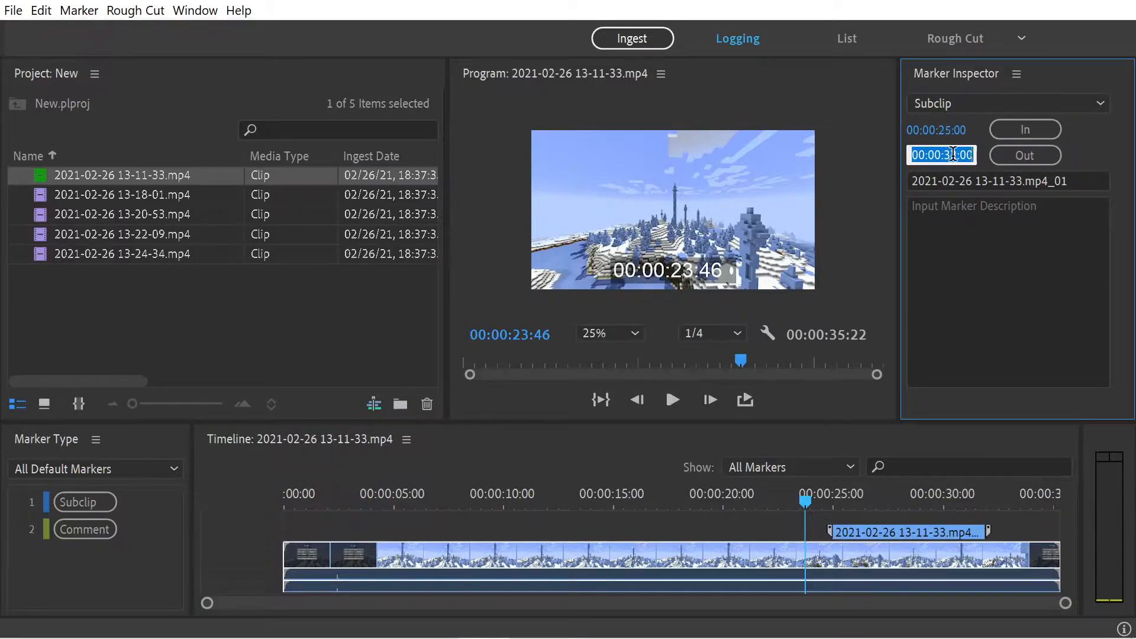
{"action": "left_click", "coordinate": [122, 194]}
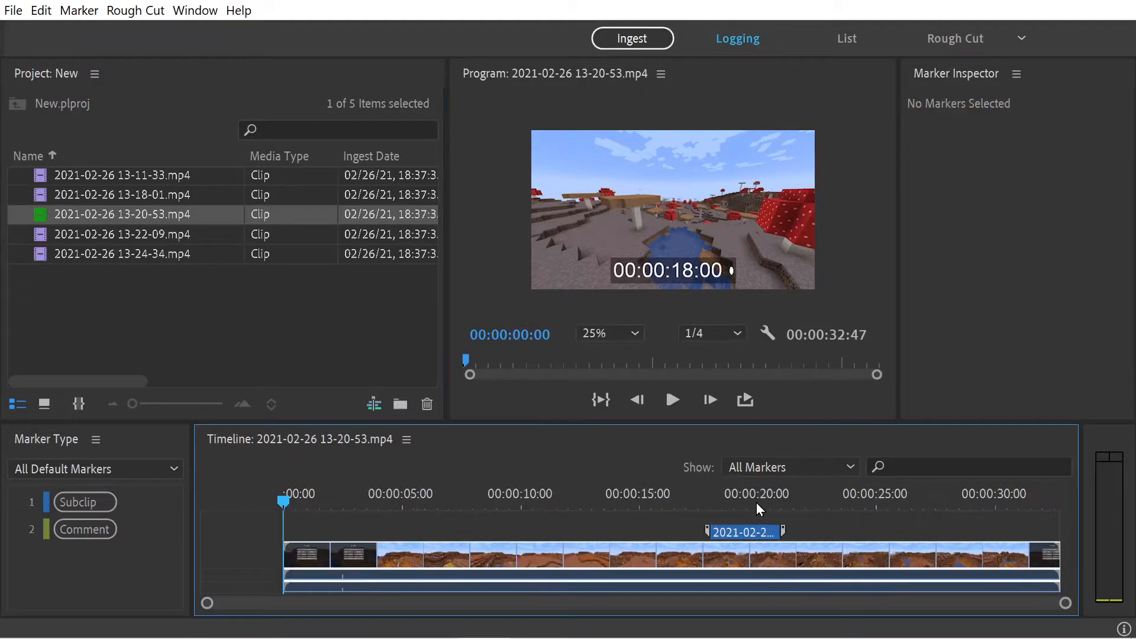
{"action": "left_click", "coordinate": [744, 531]}
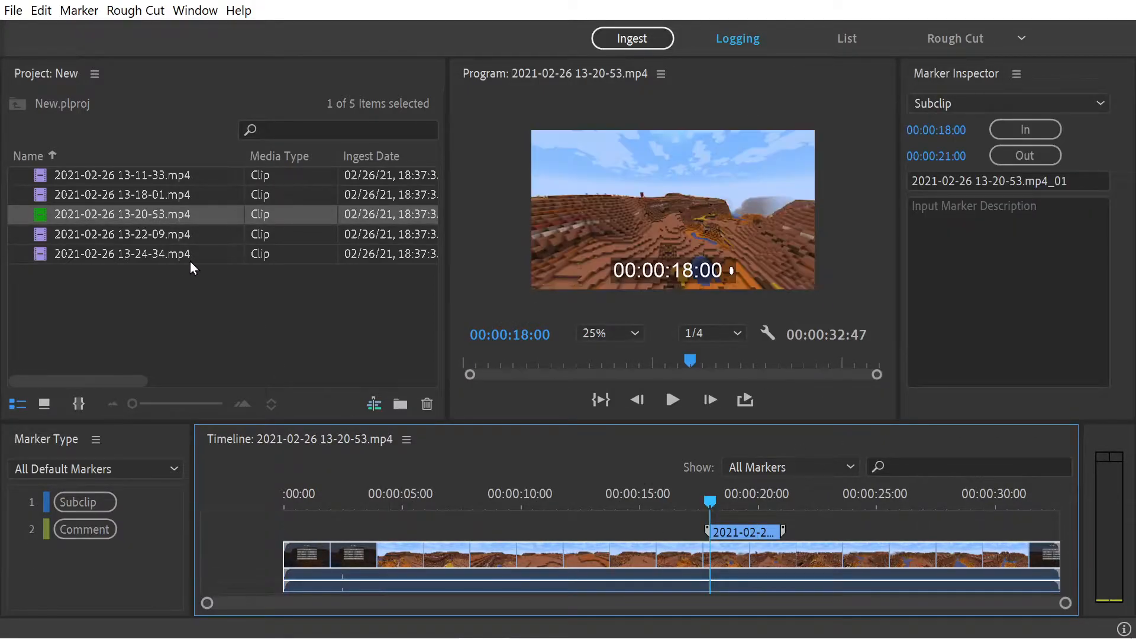
{"action": "left_click", "coordinate": [122, 234]}
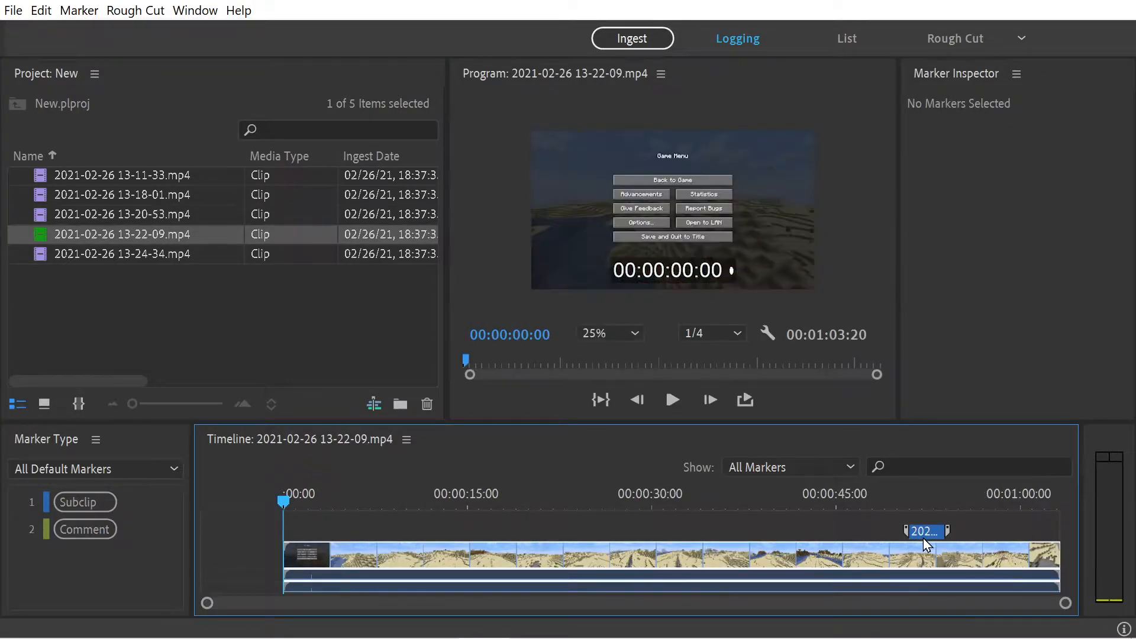
{"action": "left_click", "coordinate": [924, 531]}
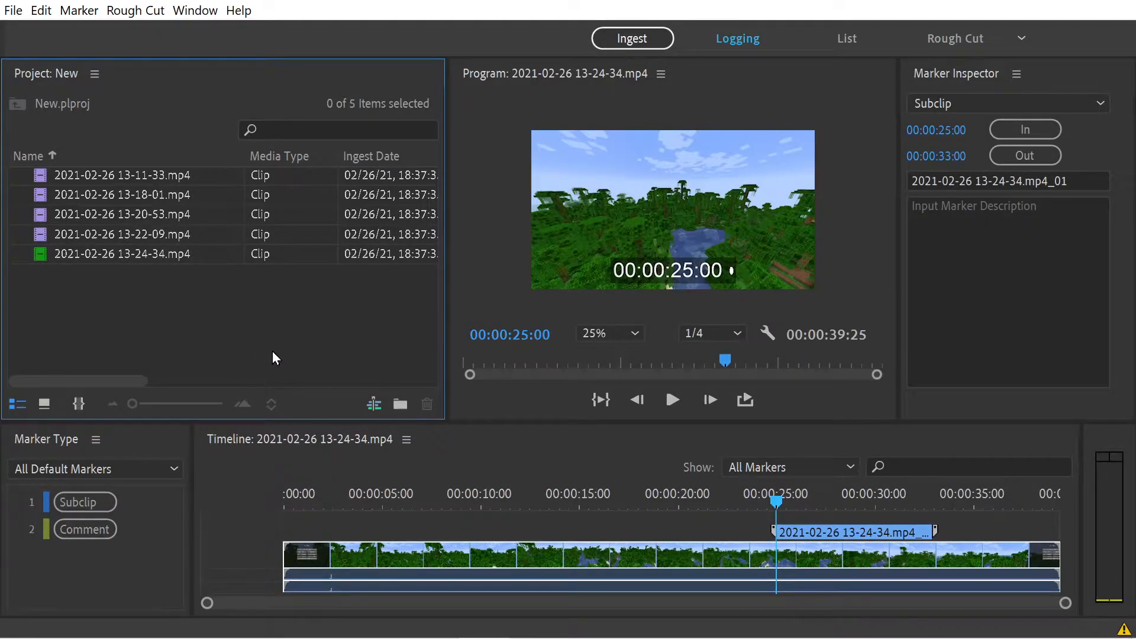
{"action": "mouse_move", "coordinate": [180, 290]}
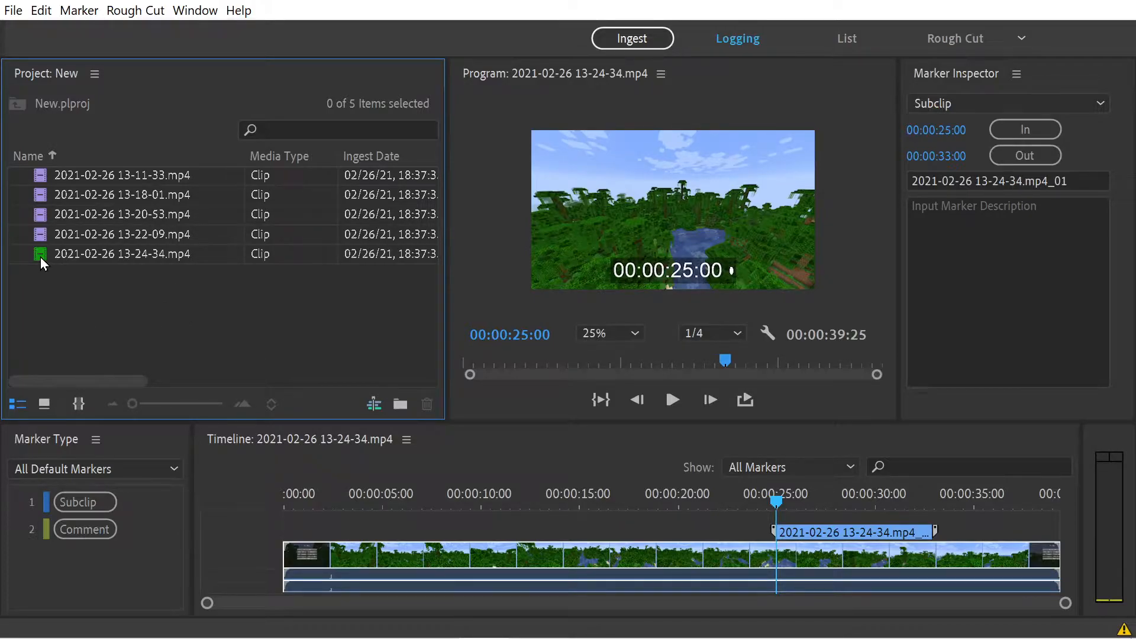
Step: Create a new rough cut via the Rough Cut menu and save it as 'Export'
{"action": "left_click", "coordinate": [135, 10]}
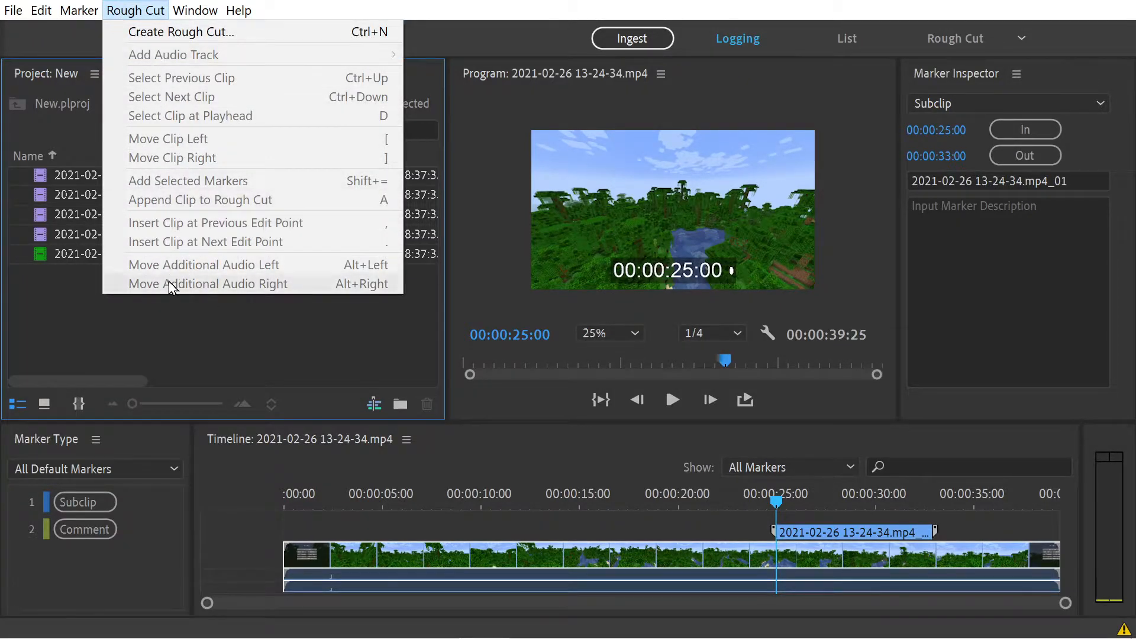
{"action": "mouse_move", "coordinate": [196, 97]}
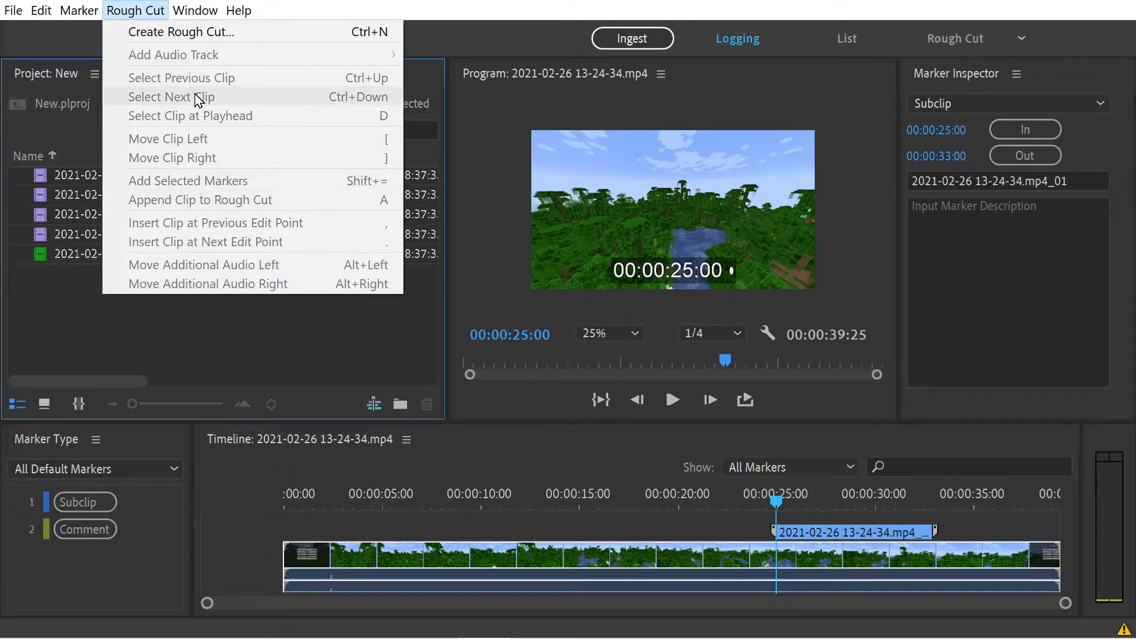
{"action": "left_click", "coordinate": [179, 31]}
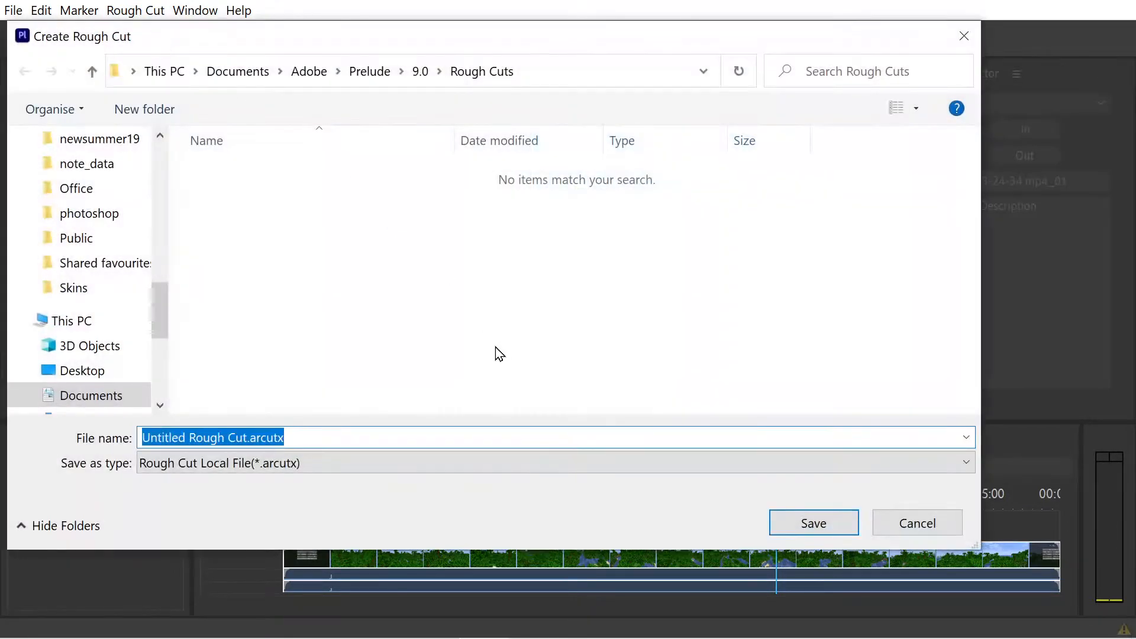
{"action": "left_click", "coordinate": [244, 437]}
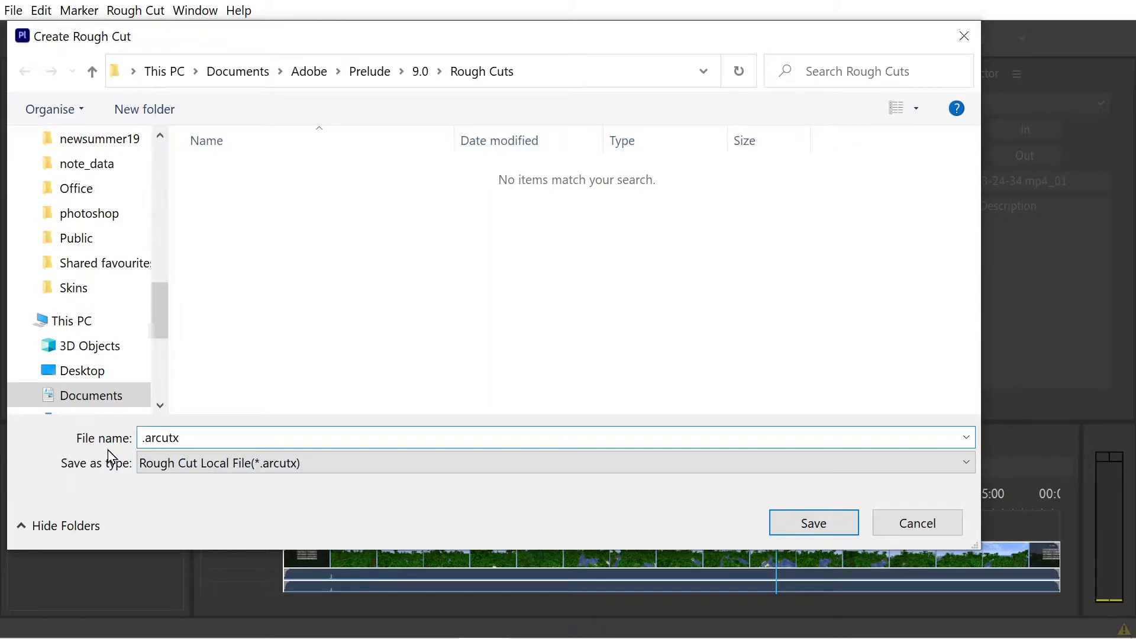
{"action": "type", "text": "Export"}
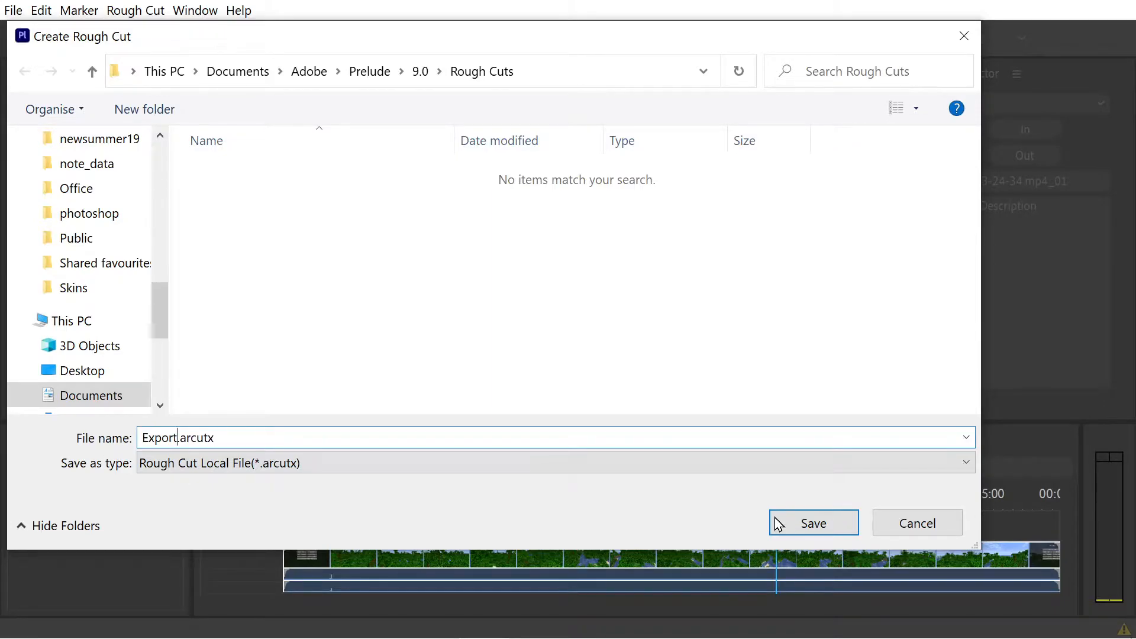
{"action": "left_click", "coordinate": [813, 522]}
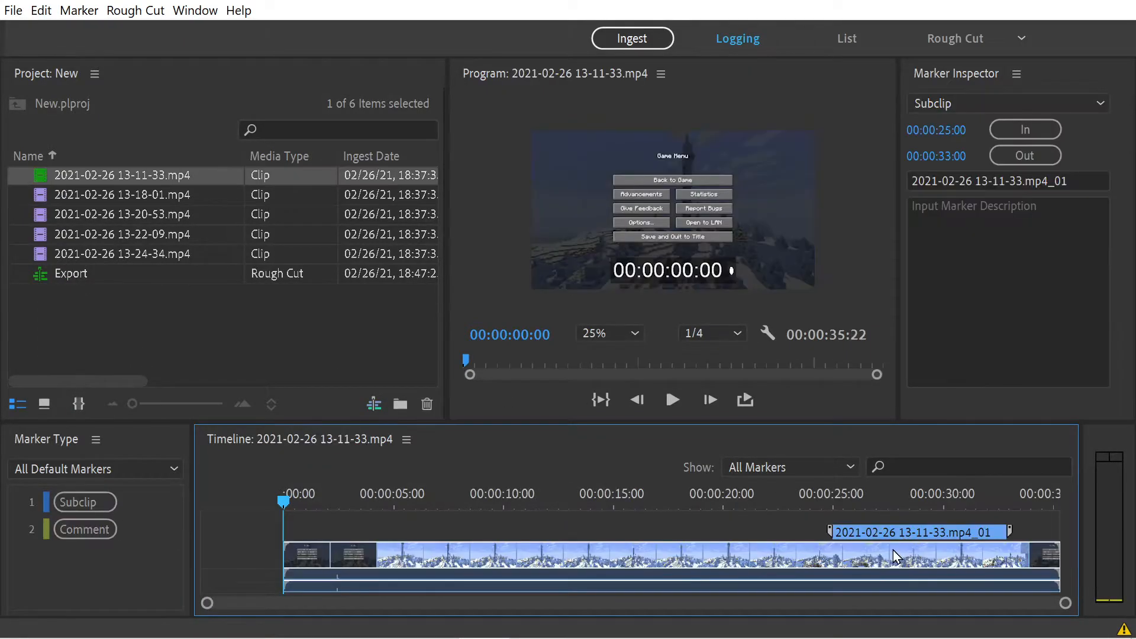
Step: Open the Export rough cut and add the 13-18-01 subclip and the next clip to it
{"action": "left_click", "coordinate": [135, 10]}
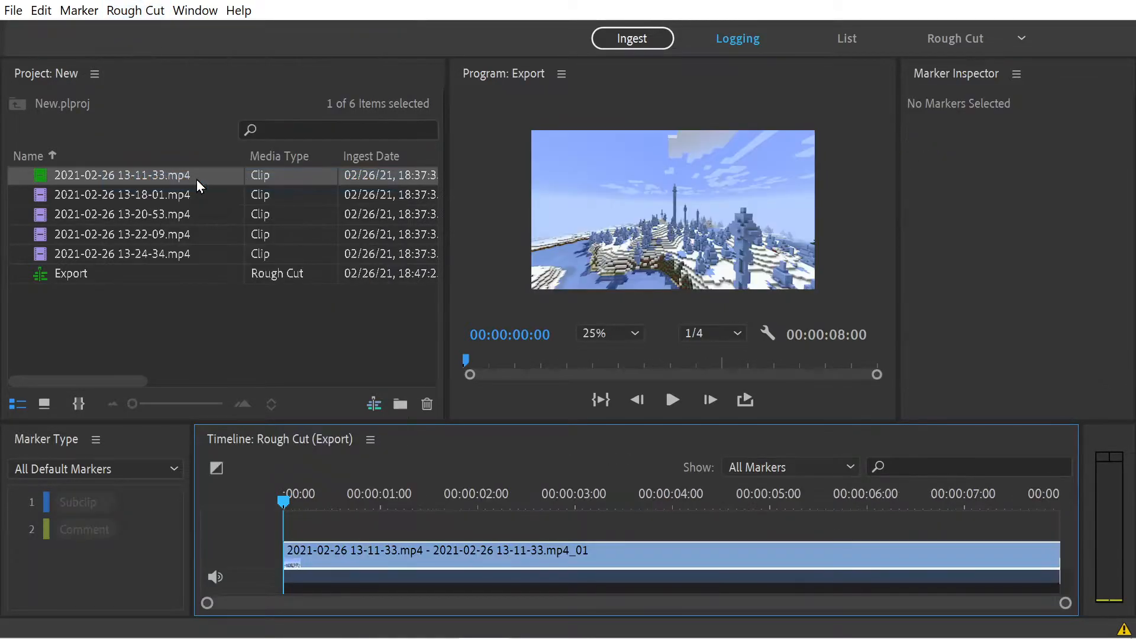
{"action": "mouse_move", "coordinate": [246, 369]}
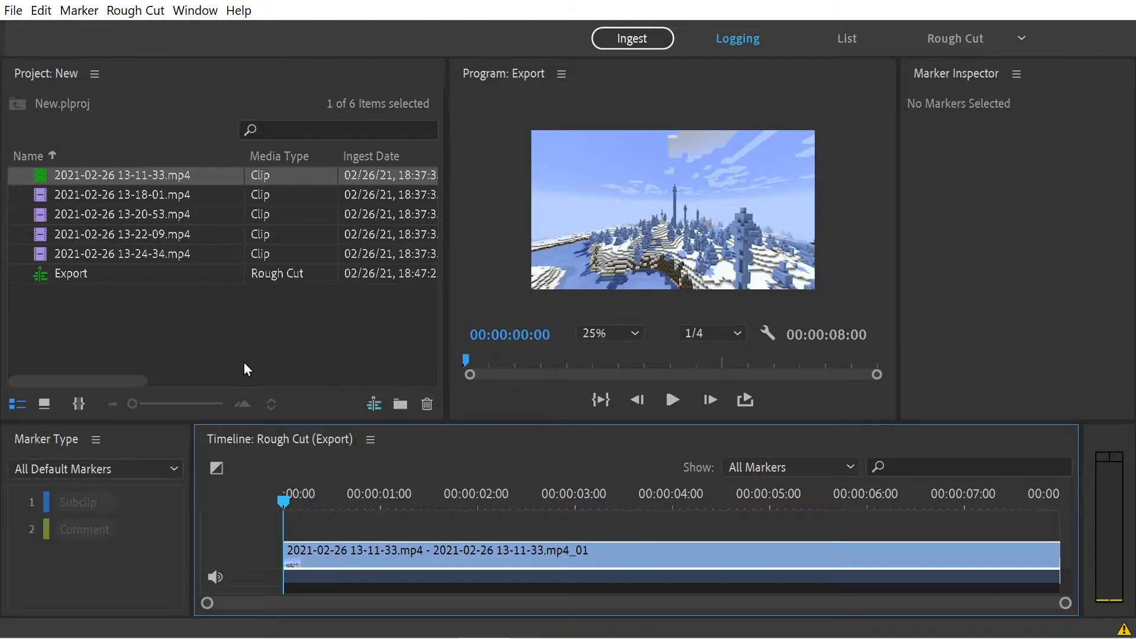
{"action": "mouse_move", "coordinate": [659, 327]}
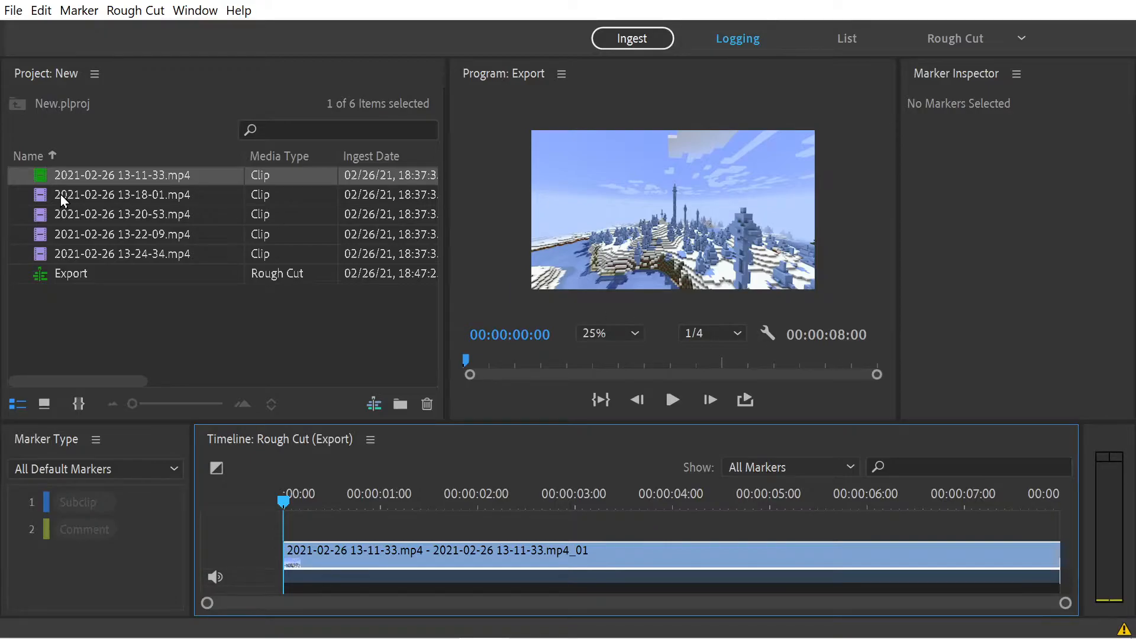
{"action": "left_click", "coordinate": [122, 194]}
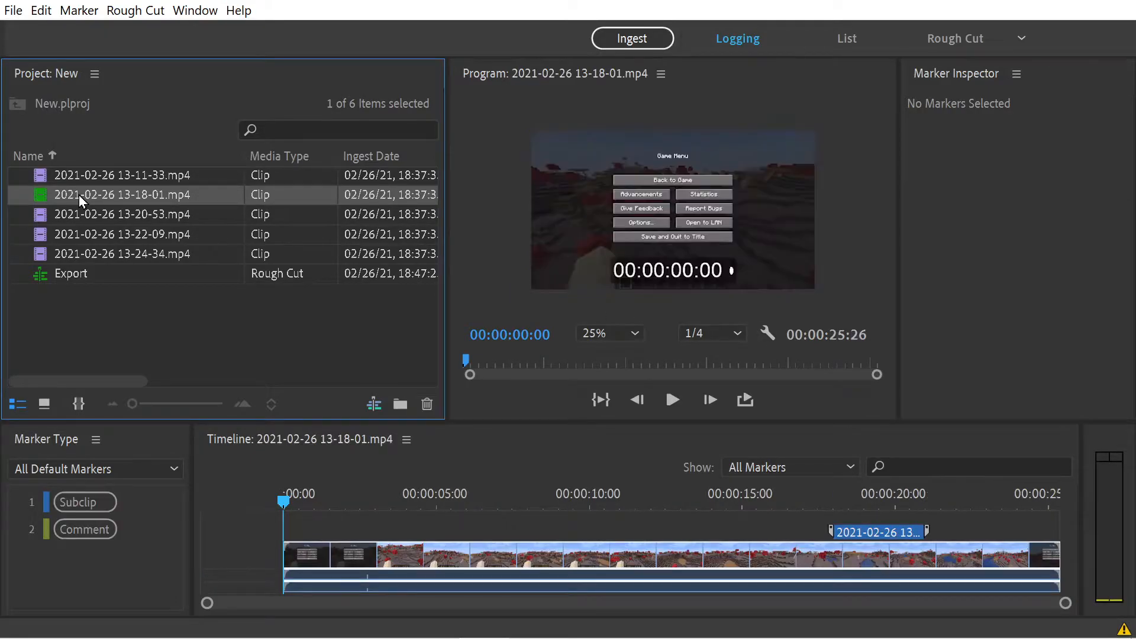
{"action": "left_click", "coordinate": [877, 532]}
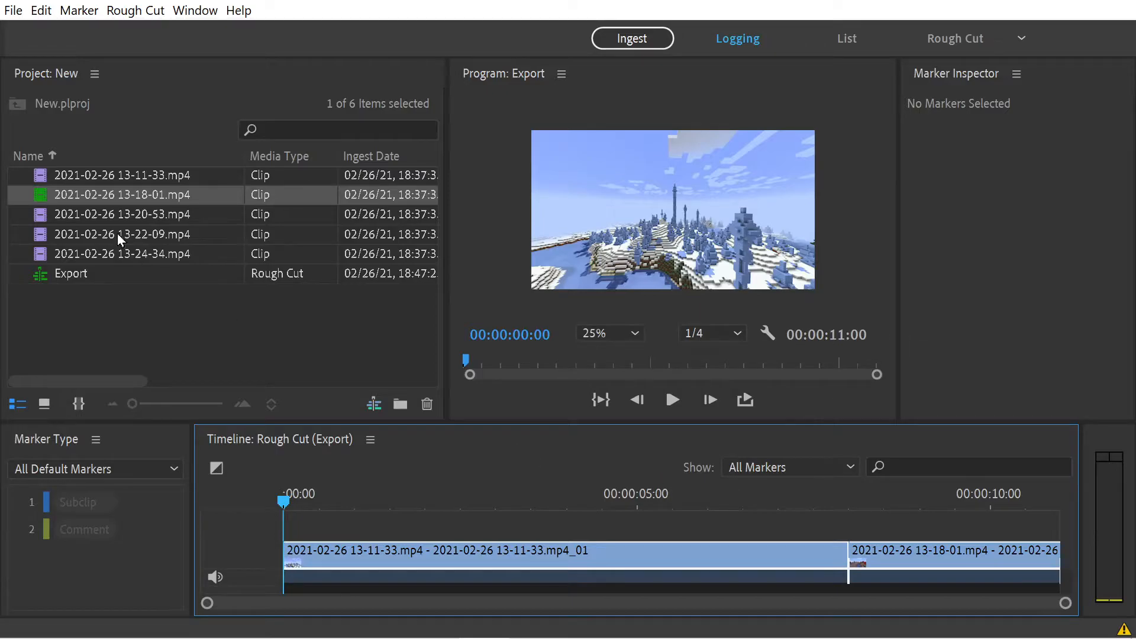
{"action": "left_click", "coordinate": [135, 11]}
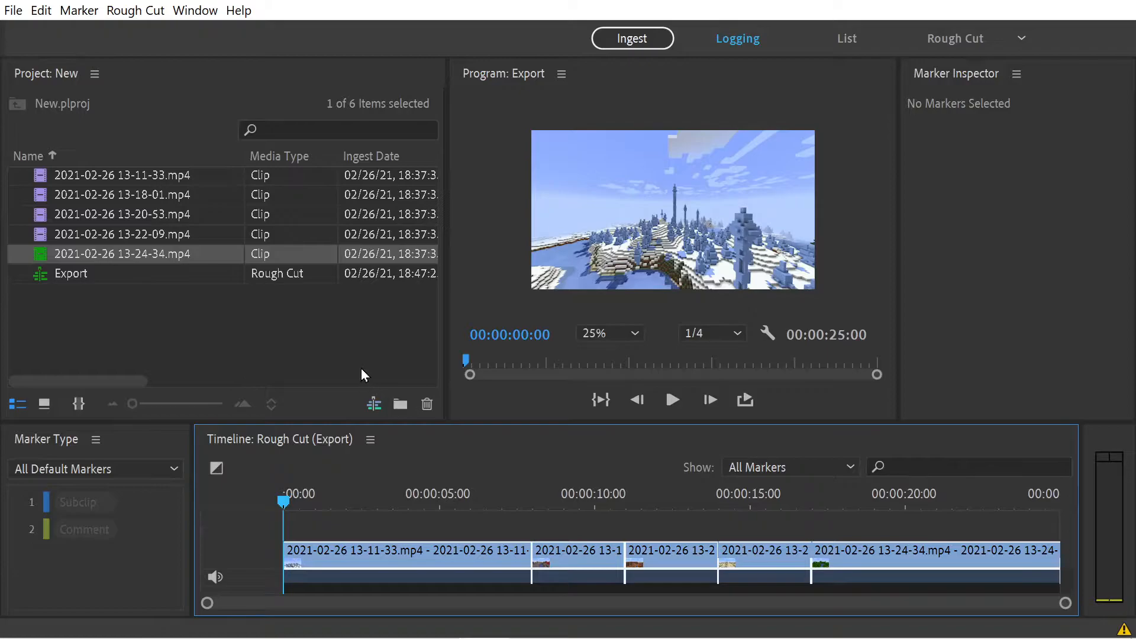
{"action": "mouse_move", "coordinate": [573, 518]}
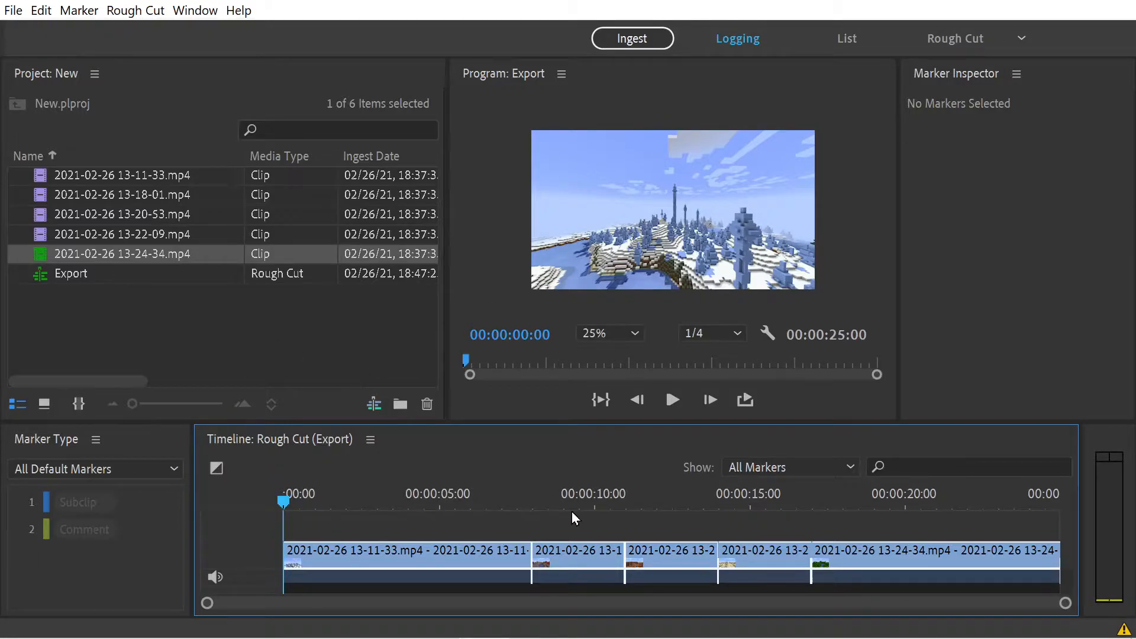
{"action": "mouse_move", "coordinate": [693, 524]}
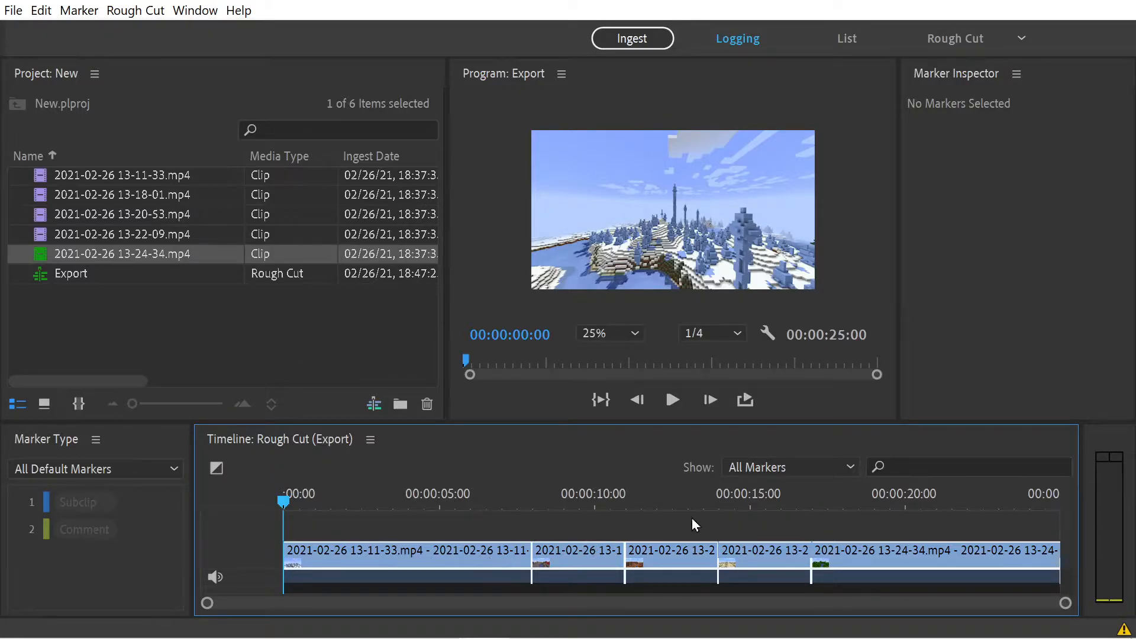
{"action": "mouse_move", "coordinate": [511, 547]}
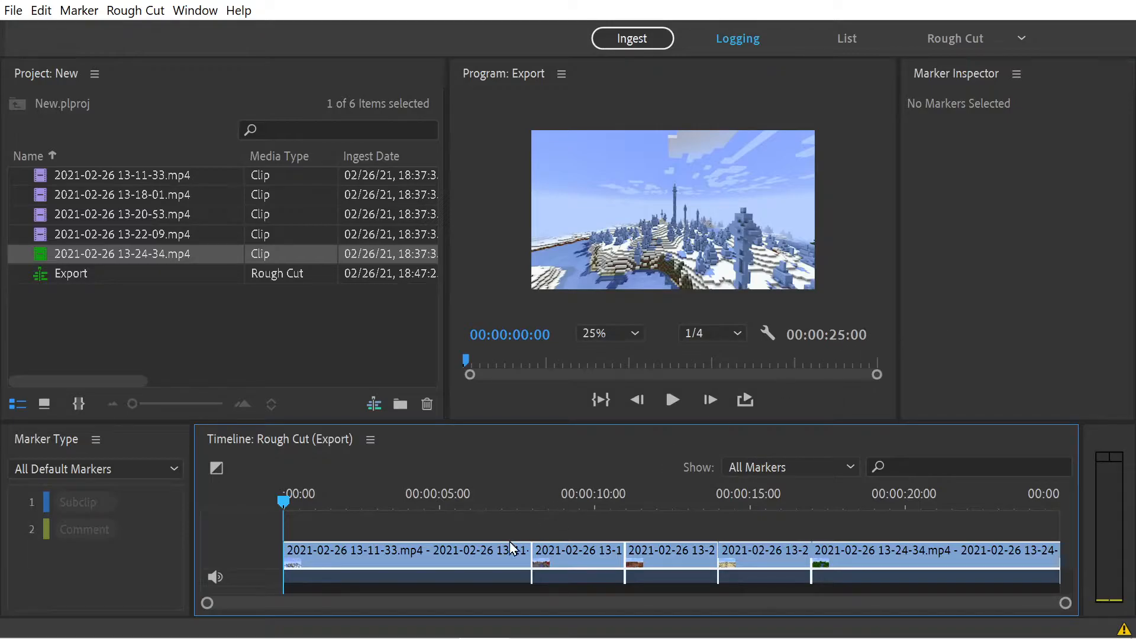
{"action": "left_click", "coordinate": [560, 504]}
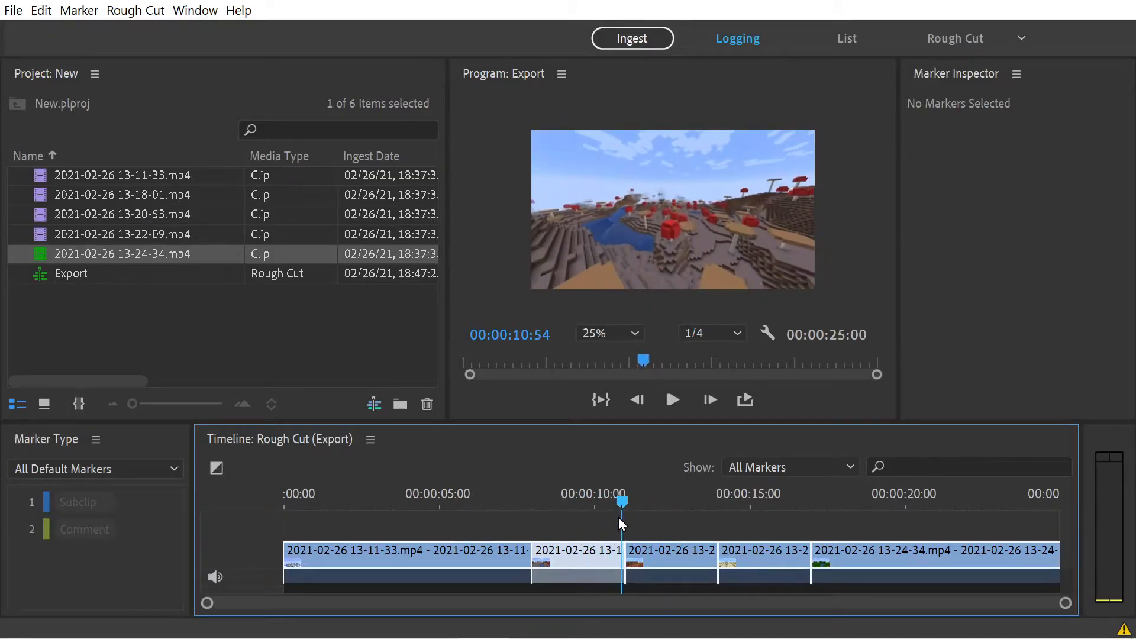
{"action": "left_click_drag", "start_coordinate": [622, 500], "coordinate": [599, 500]}
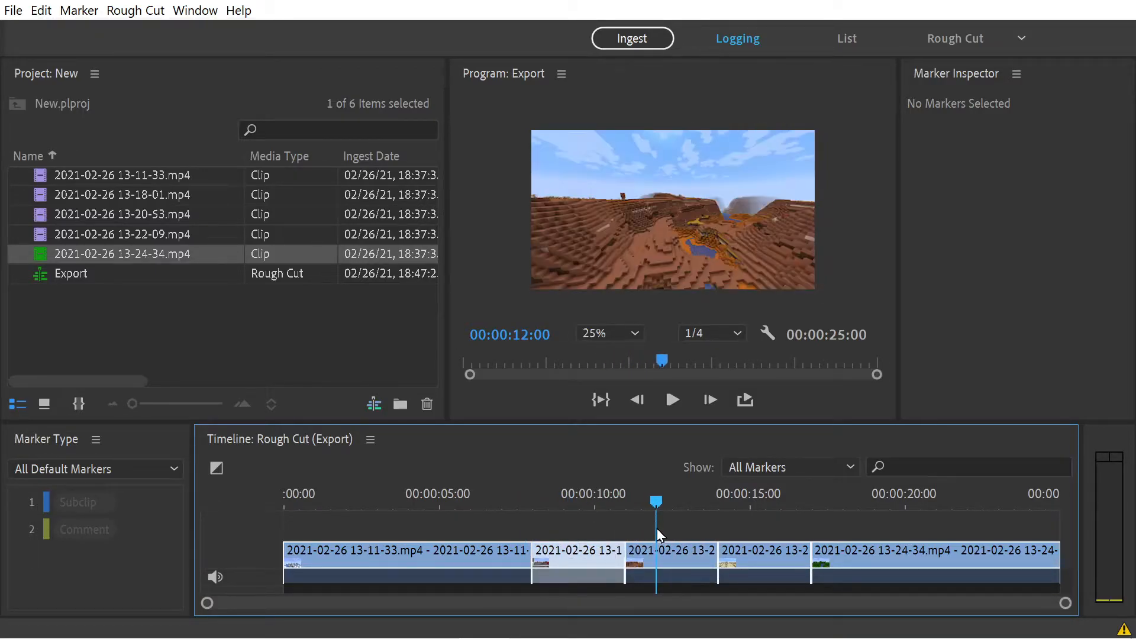
{"action": "left_click", "coordinate": [369, 440]}
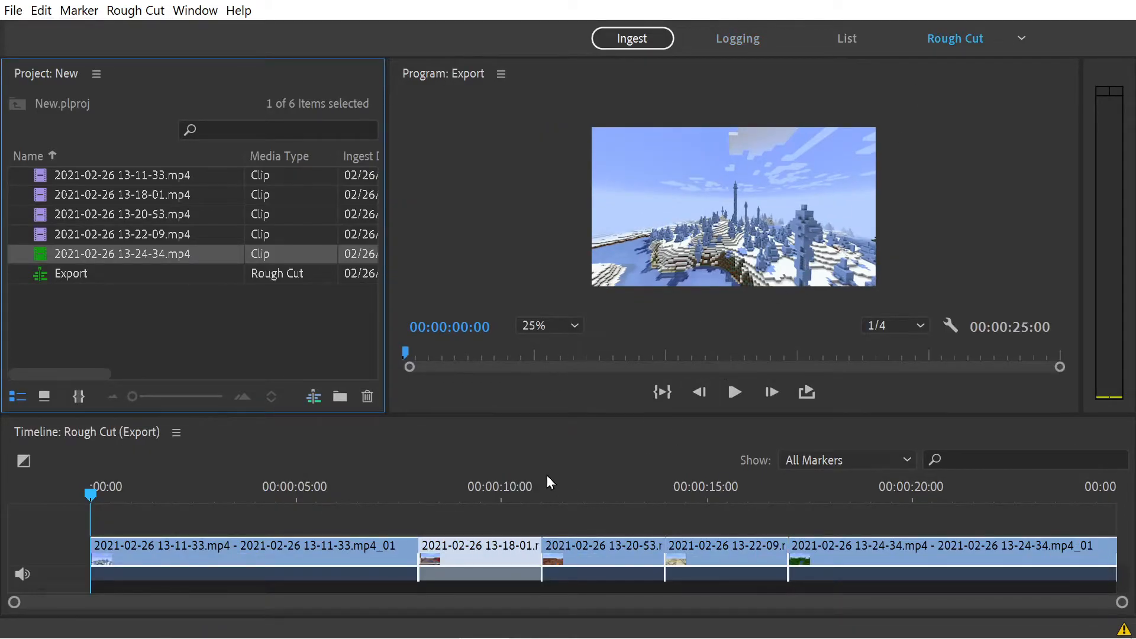
{"action": "mouse_move", "coordinate": [577, 295]}
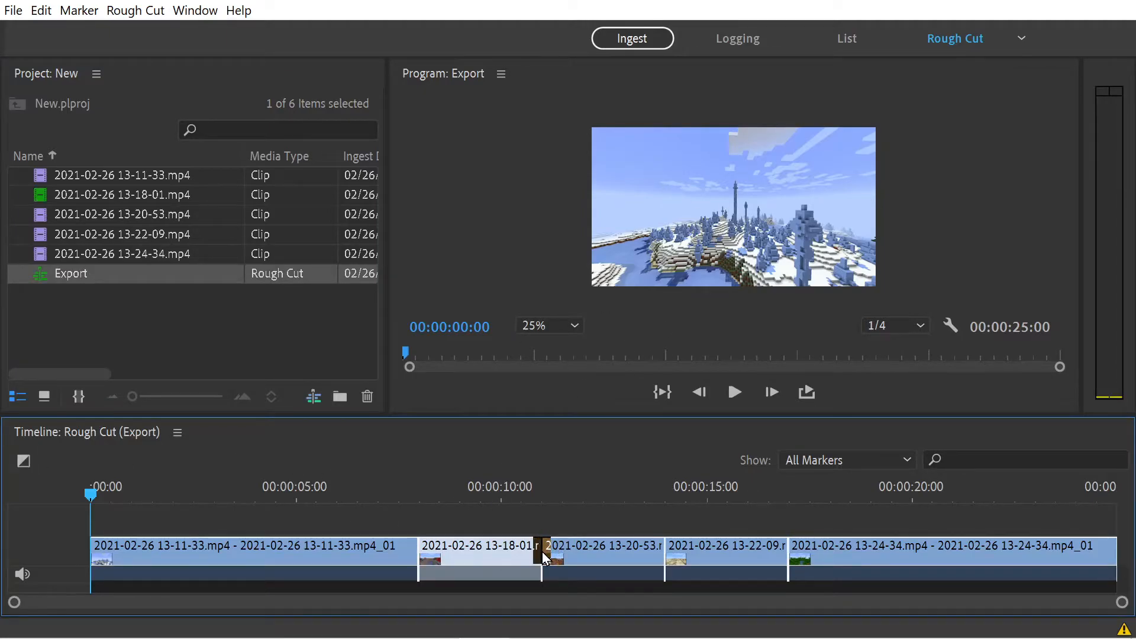
Step: Drop a Cross Dissolve on the join between clips two and three and play it back
{"action": "left_click", "coordinate": [530, 498]}
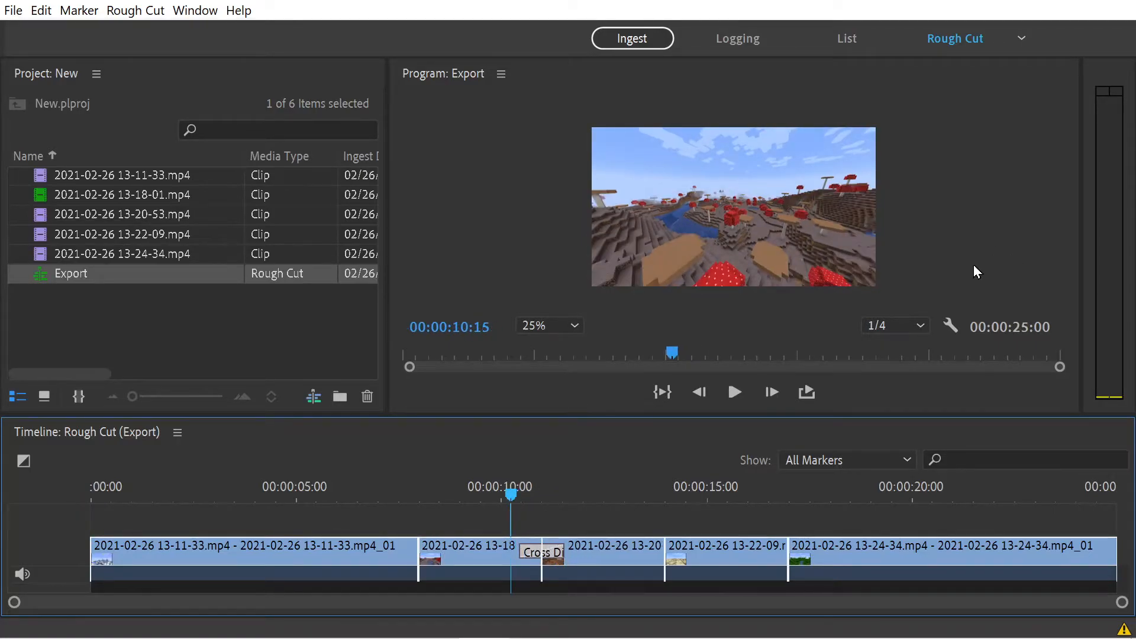
{"action": "left_click", "coordinate": [734, 392]}
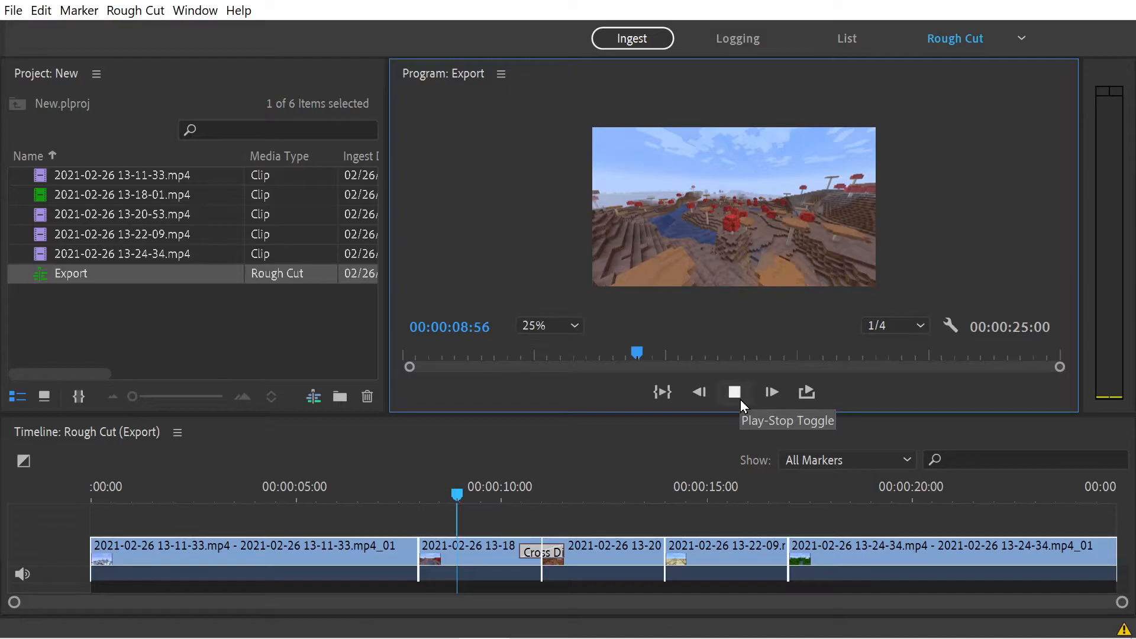
{"action": "left_click", "coordinate": [734, 391]}
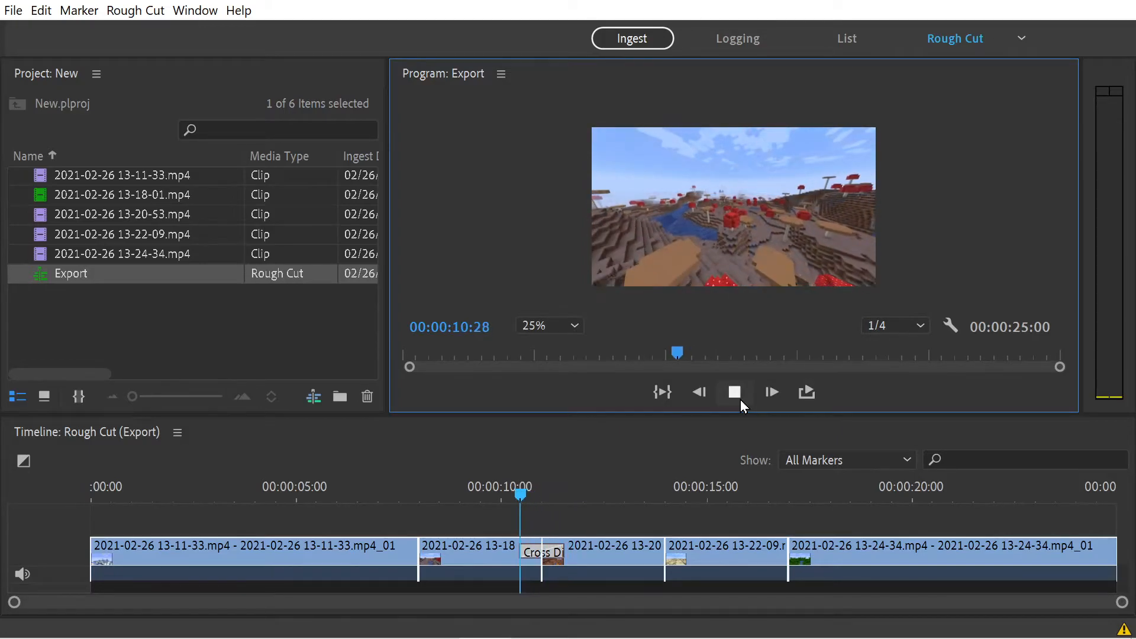
{"action": "left_click", "coordinate": [734, 391]}
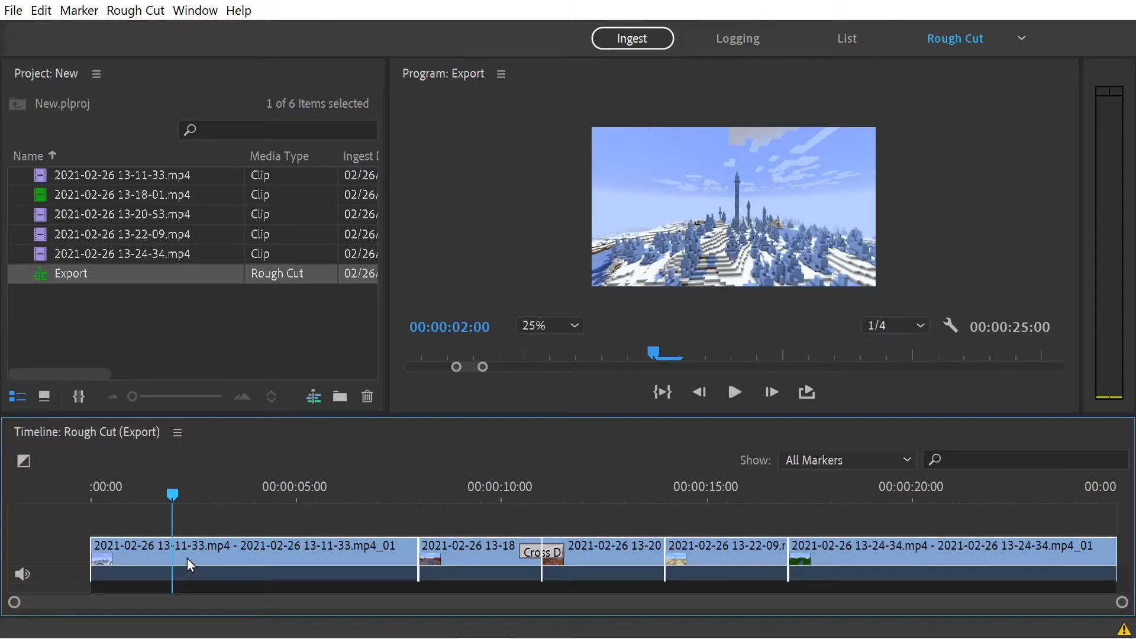
Step: Trim two seconds off the first clip twice, bringing the rough cut to 21 seconds
{"action": "left_click", "coordinate": [253, 547]}
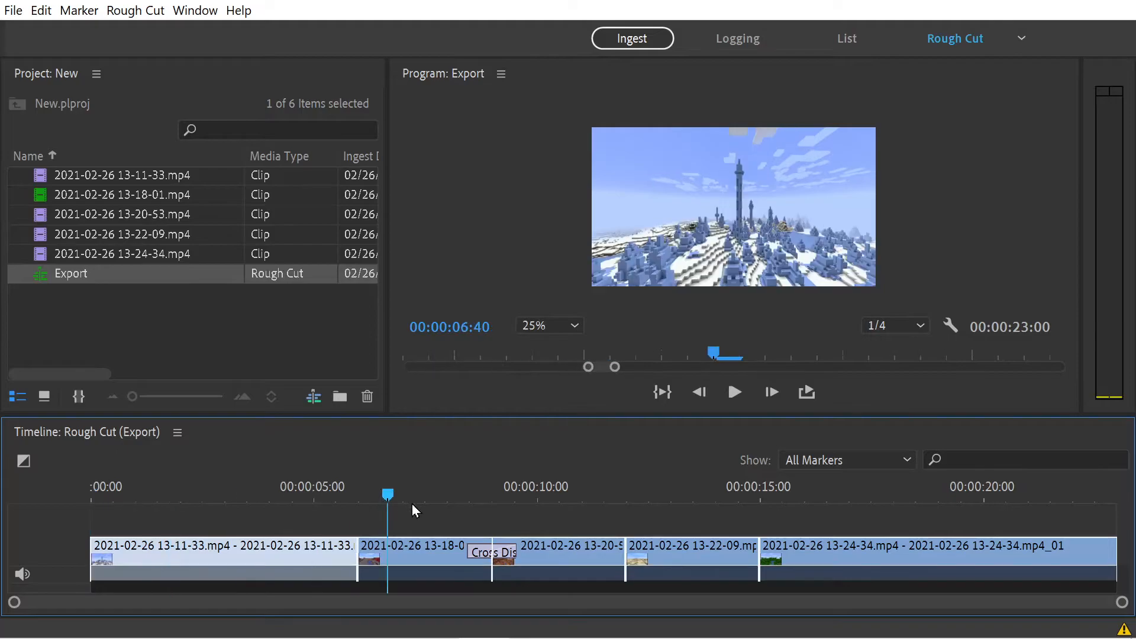
{"action": "left_click", "coordinate": [1047, 495]}
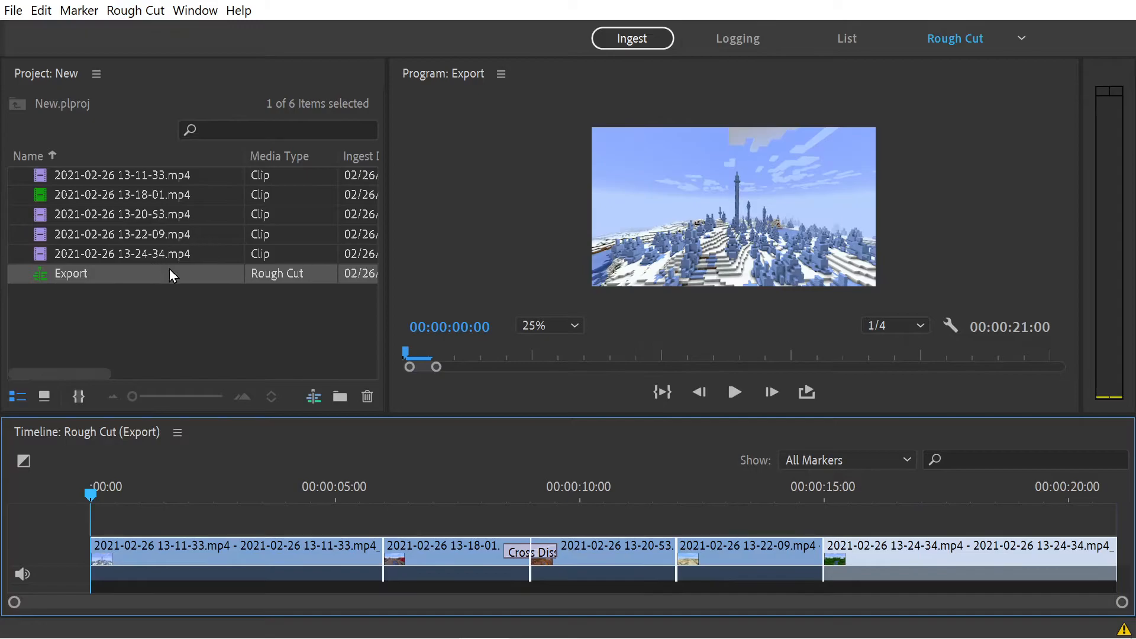
Step: Open clip 13-18-01 and show its marker list with the 00:00:18–00:00:21 subclip
{"action": "double_click", "coordinate": [122, 194]}
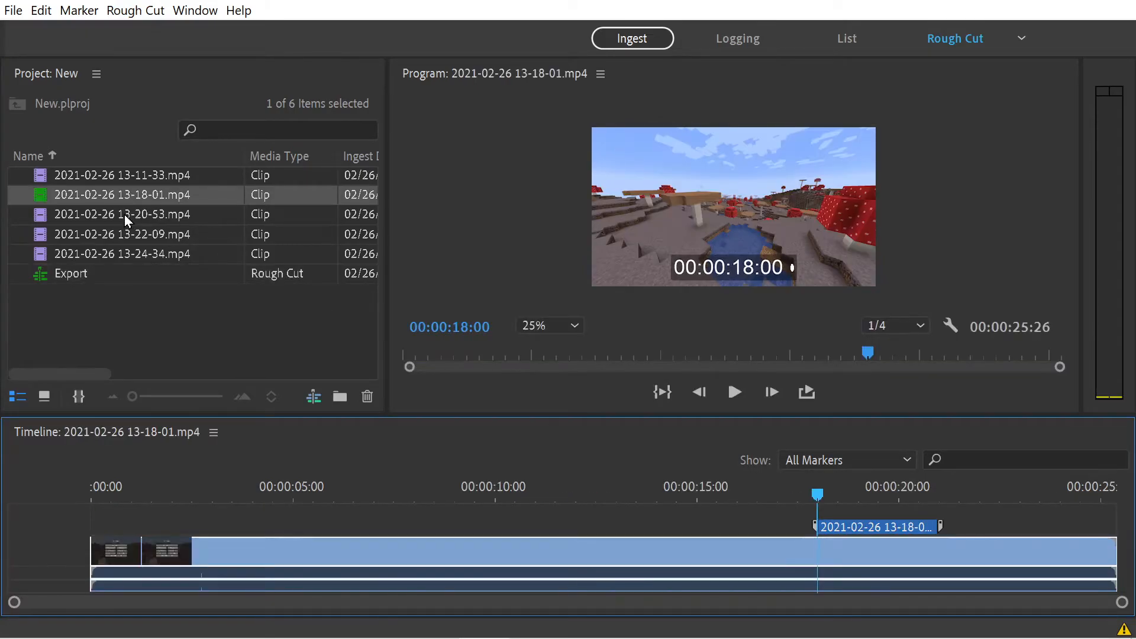
{"action": "left_click", "coordinate": [135, 11]}
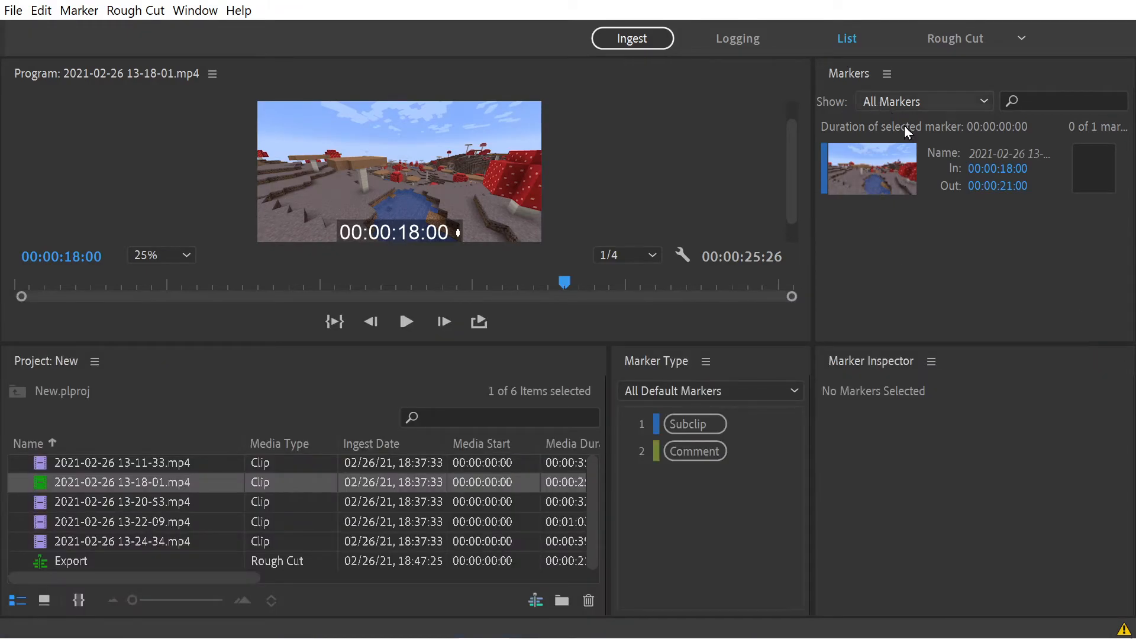
{"action": "mouse_move", "coordinate": [867, 163]}
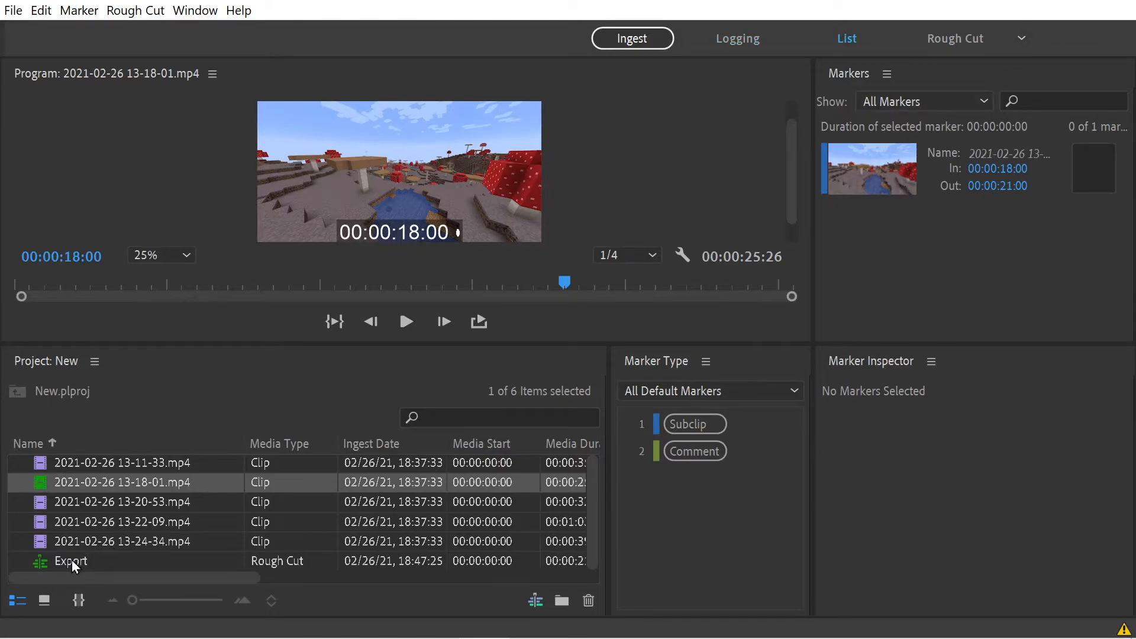
Step: Send the Export rough cut to Premiere Pro from its context menu
{"action": "right_click", "coordinate": [70, 561]}
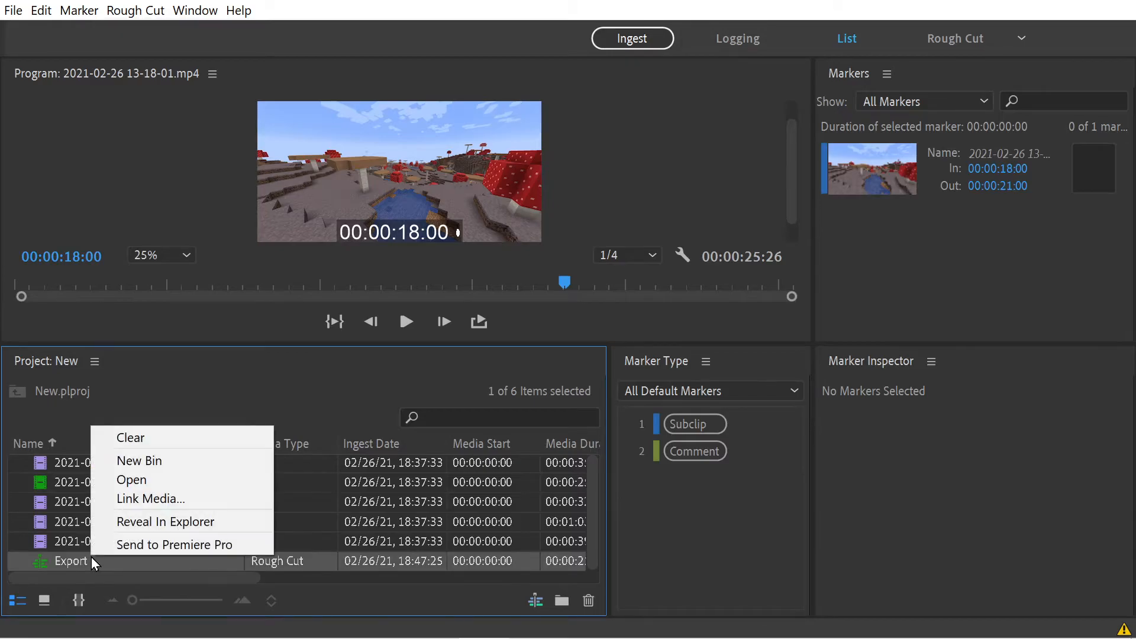
{"action": "mouse_move", "coordinate": [177, 544]}
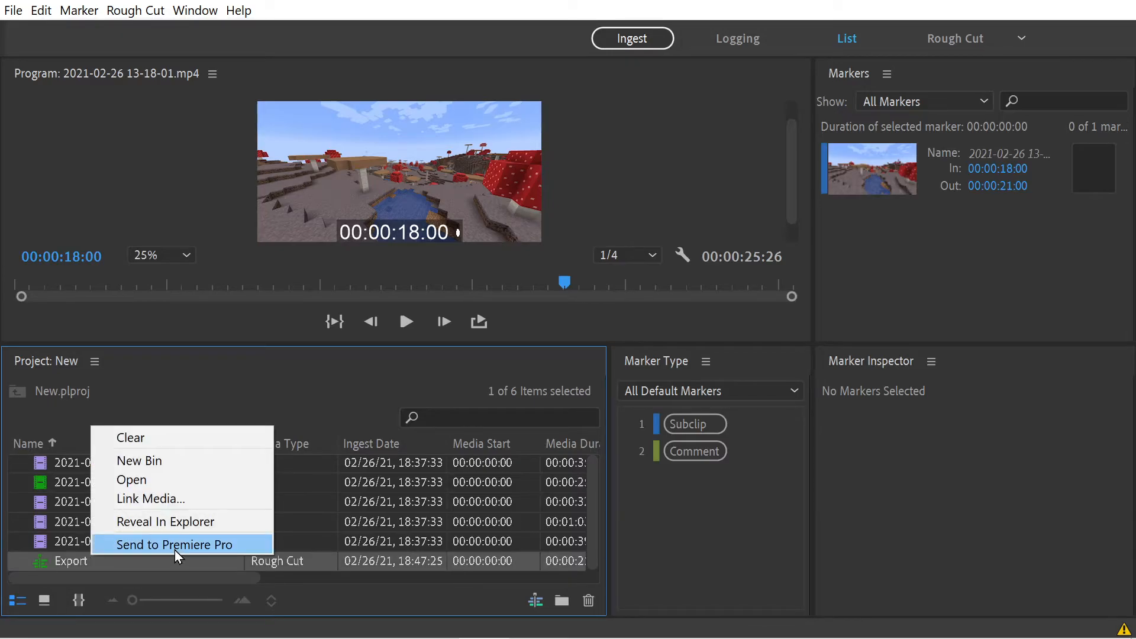
{"action": "left_click", "coordinate": [174, 544]}
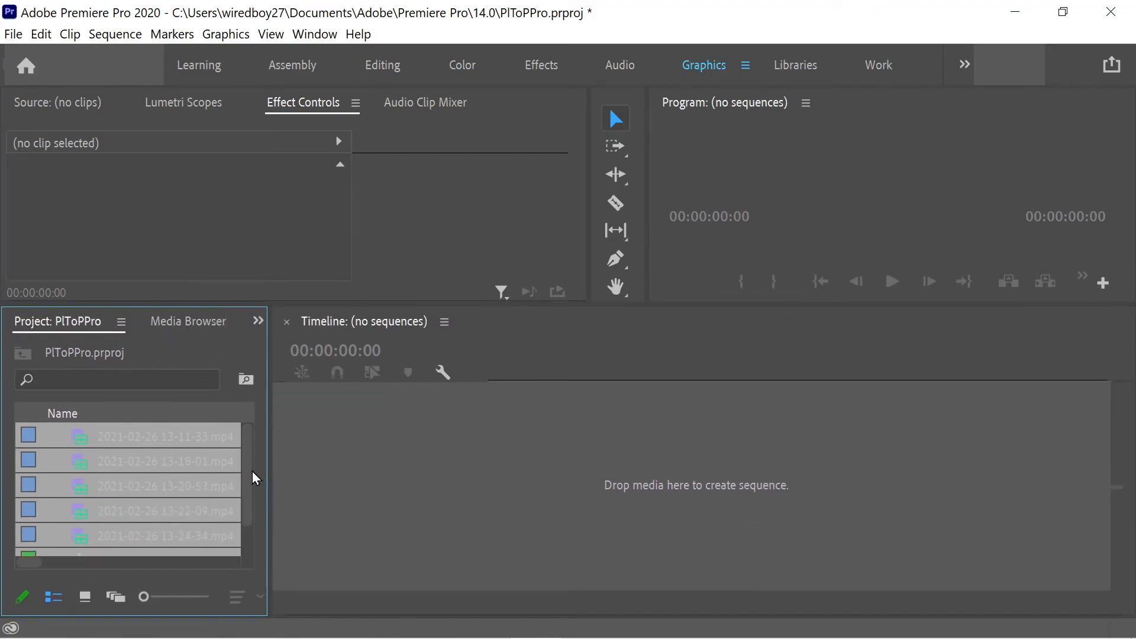
Step: Open the Export sequence in the timeline and play back its 21 seconds of footage
{"action": "scroll", "scroll_direction": "down", "scroll_amount": 3}
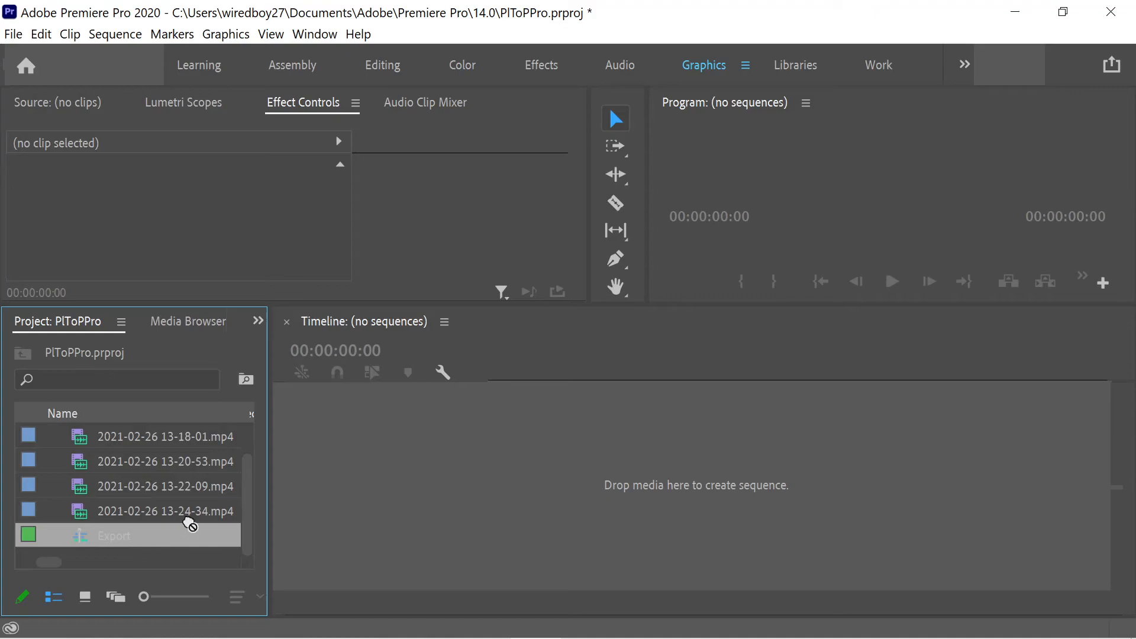
{"action": "double_click", "coordinate": [114, 535]}
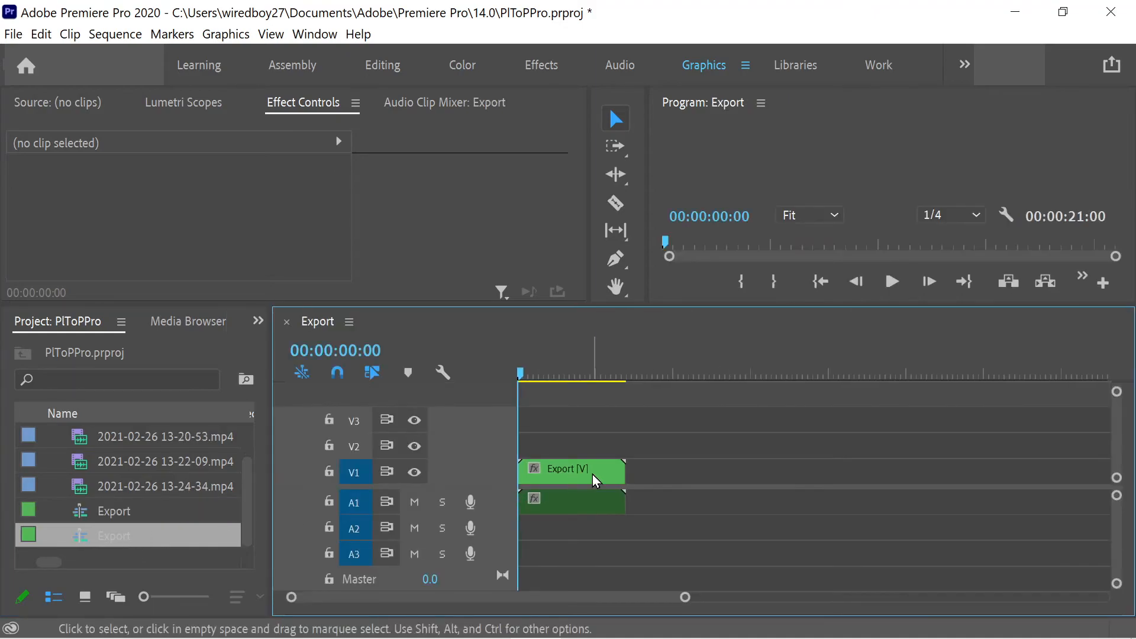
{"action": "double_click", "coordinate": [570, 469]}
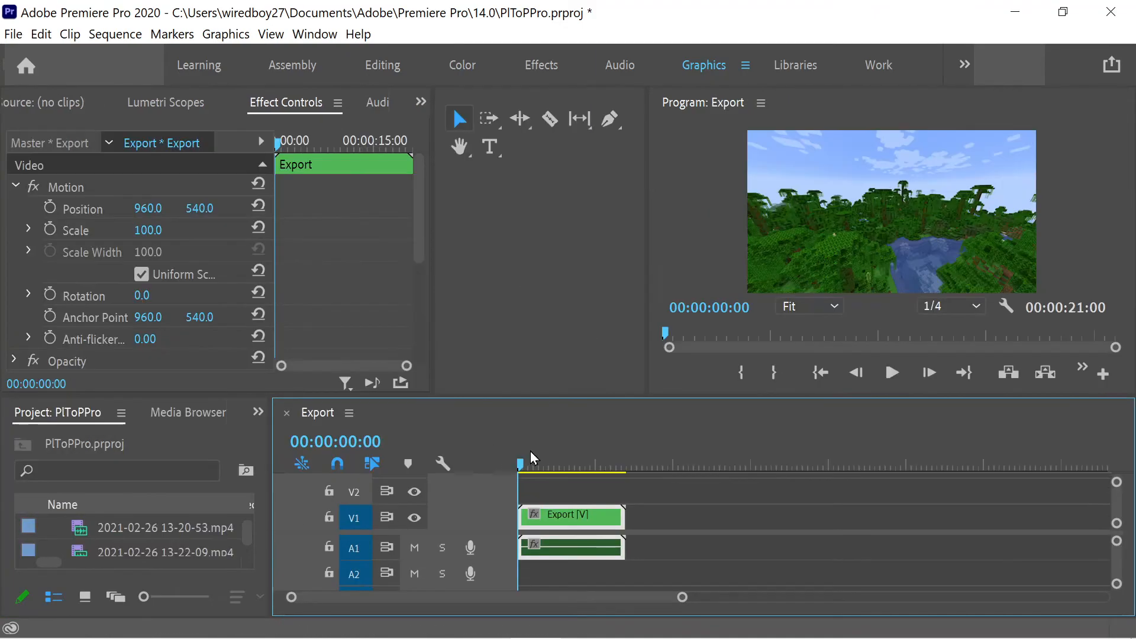
{"action": "left_click", "coordinate": [892, 373]}
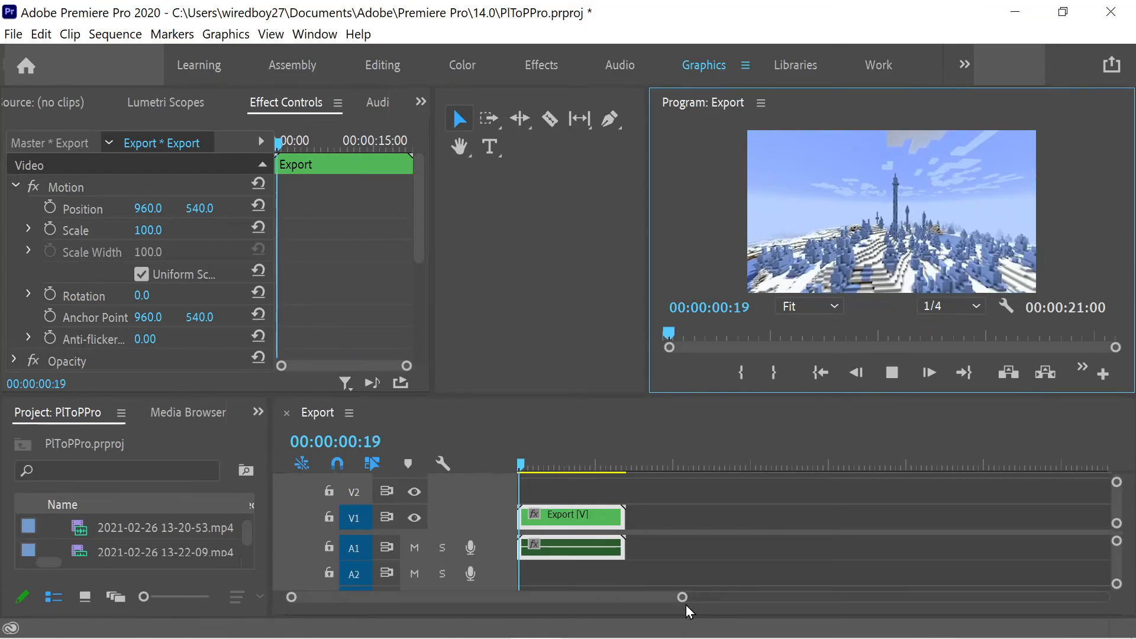